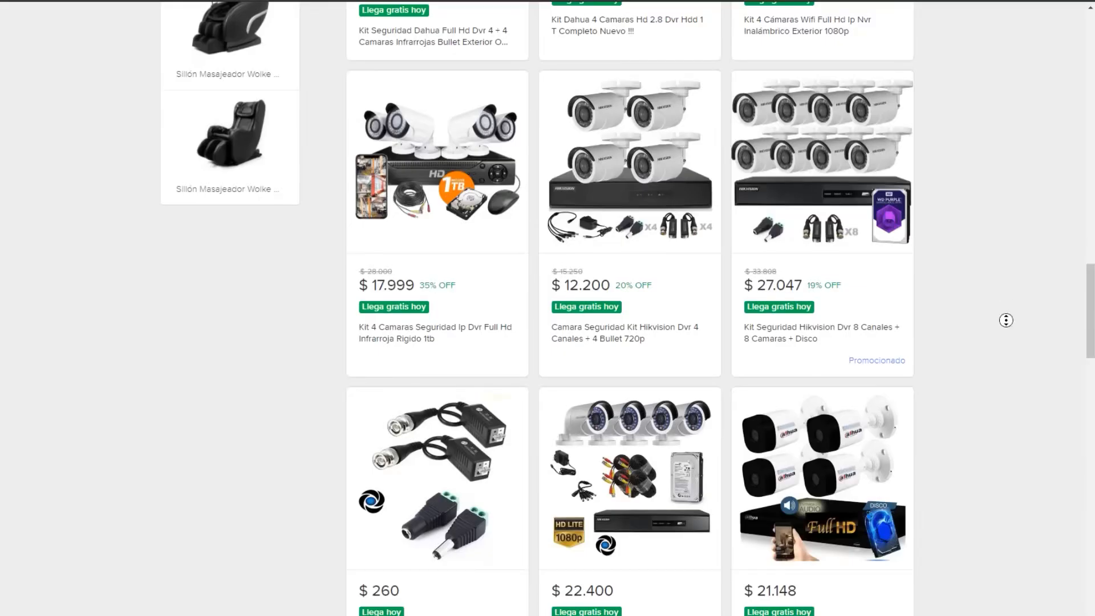
# - Review the ESP32-CAM listing photos, including the alternate angle and the pinout diagram
pyautogui.scroll(-3)
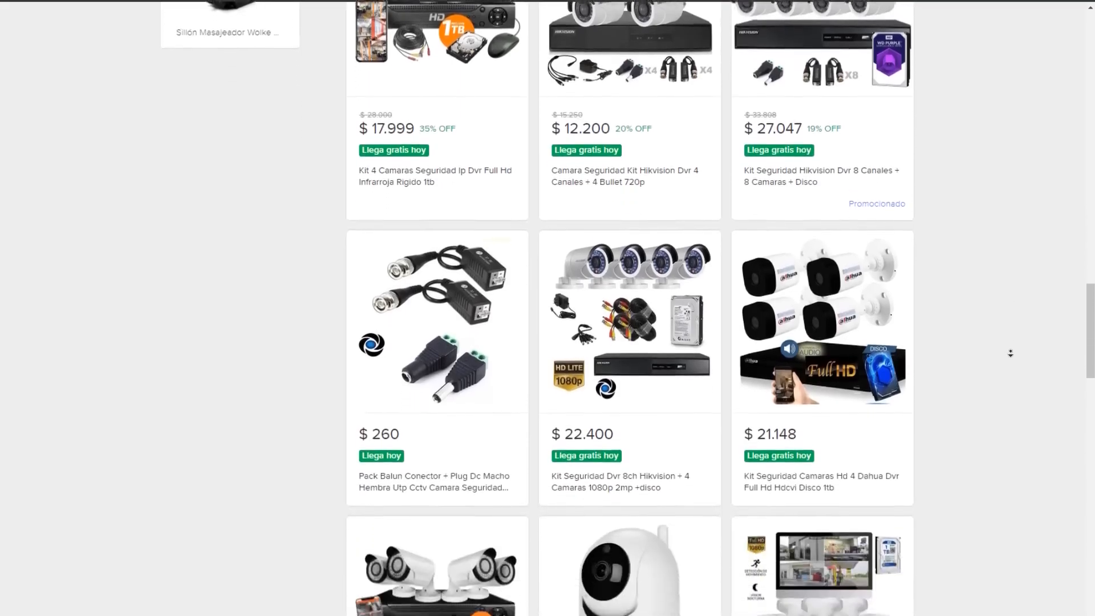
pyautogui.scroll(-3)
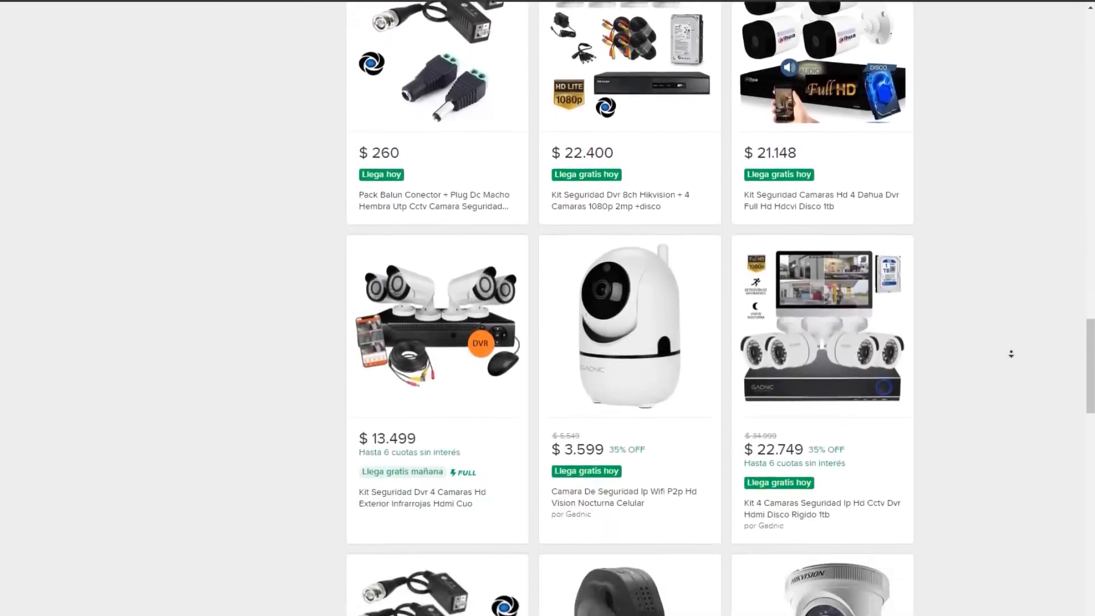
pyautogui.scroll(-3)
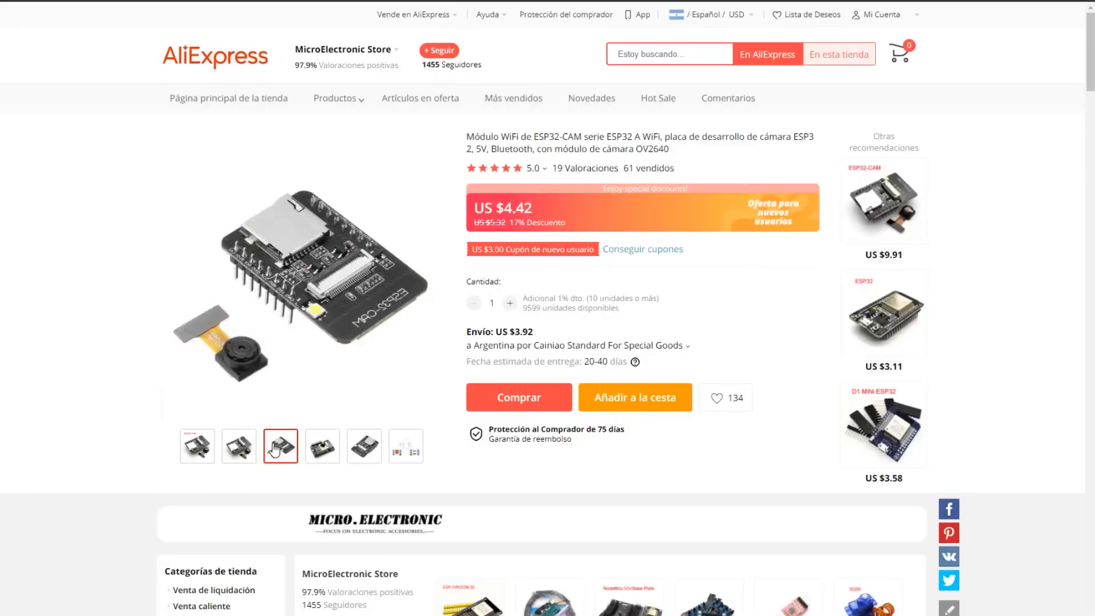
pyautogui.click(363, 446)
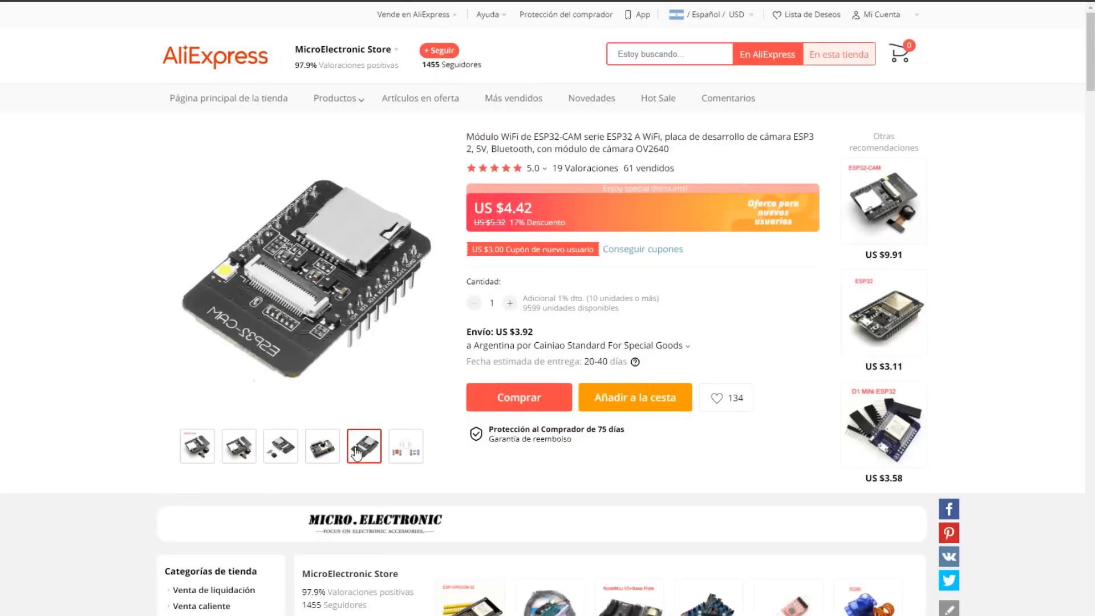
pyautogui.click(405, 446)
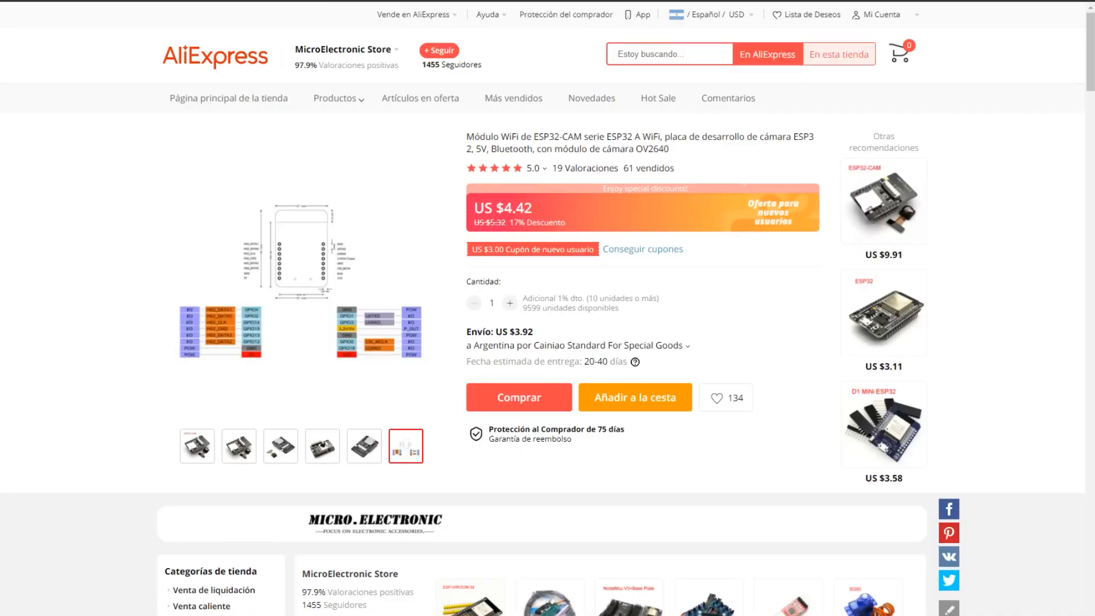
pyautogui.click(197, 446)
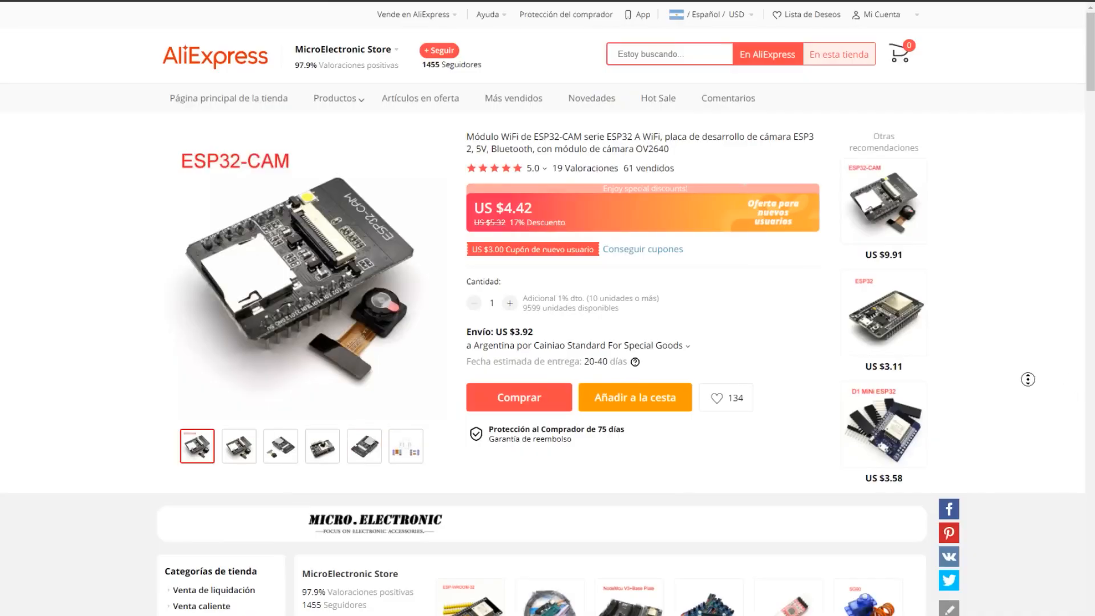
# - Scroll down the listing toward the FT232RL USB-to-TTL adapter product
pyautogui.scroll(-3)
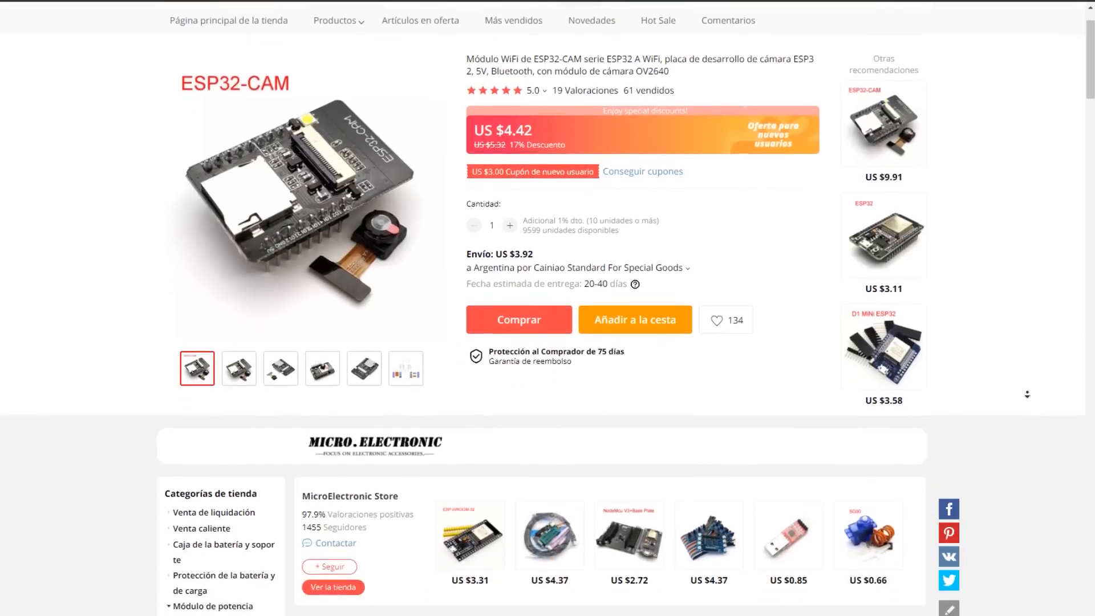
pyautogui.scroll(-3)
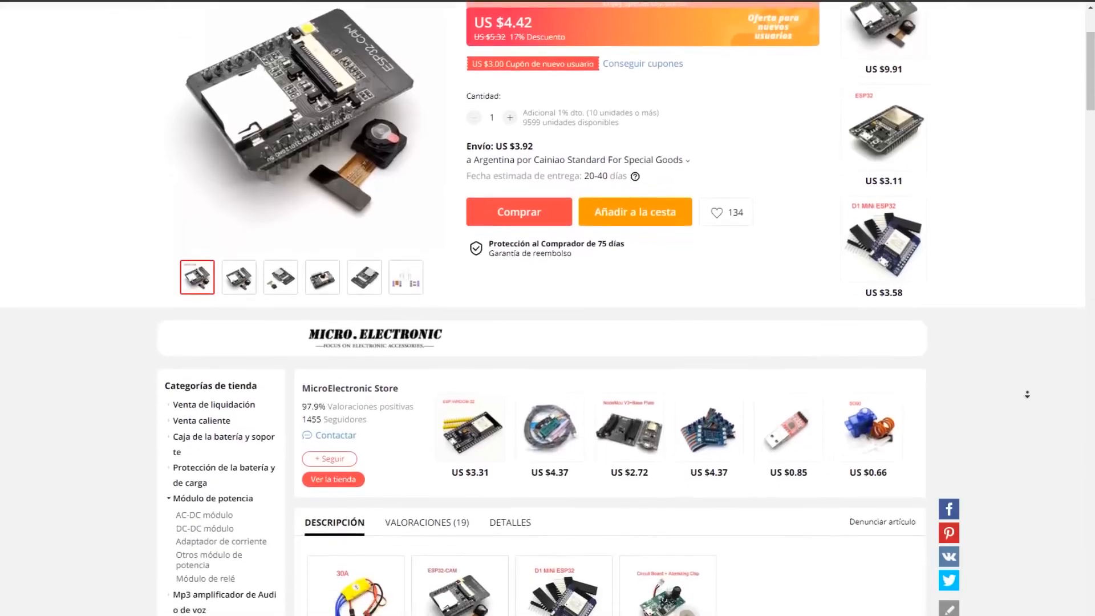
pyautogui.scroll(-3)
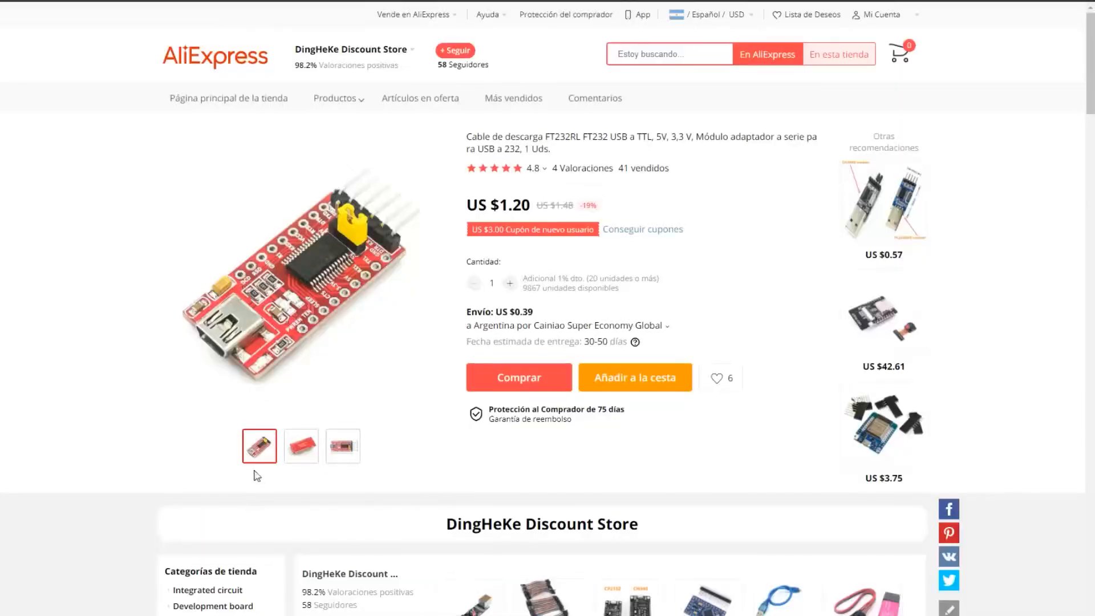
# - View another product photo of the FT232RL adapter
pyautogui.click(342, 446)
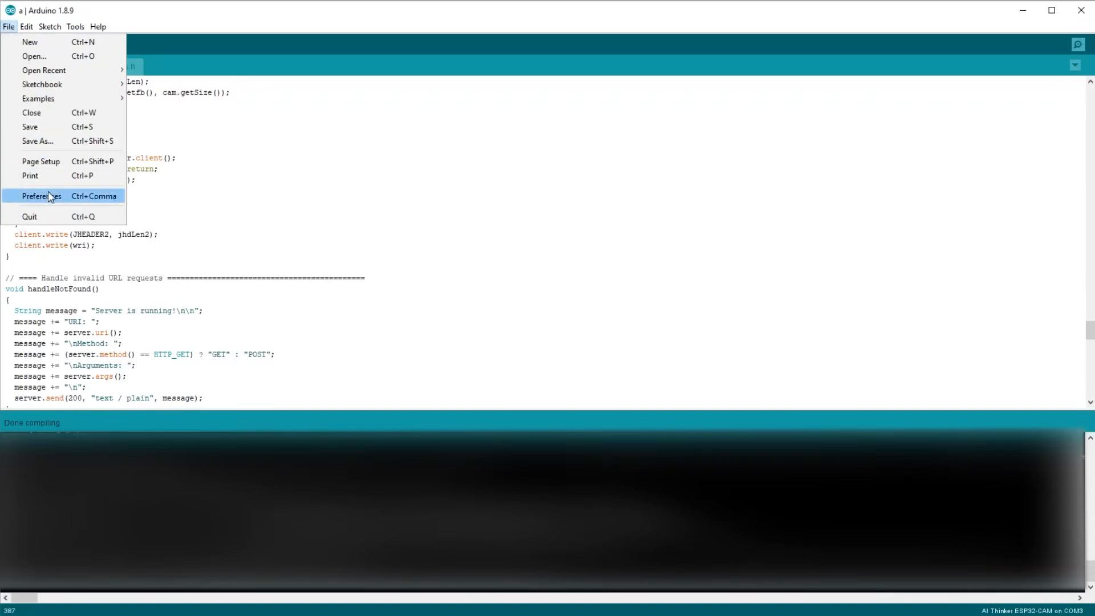
pyautogui.click(44, 195)
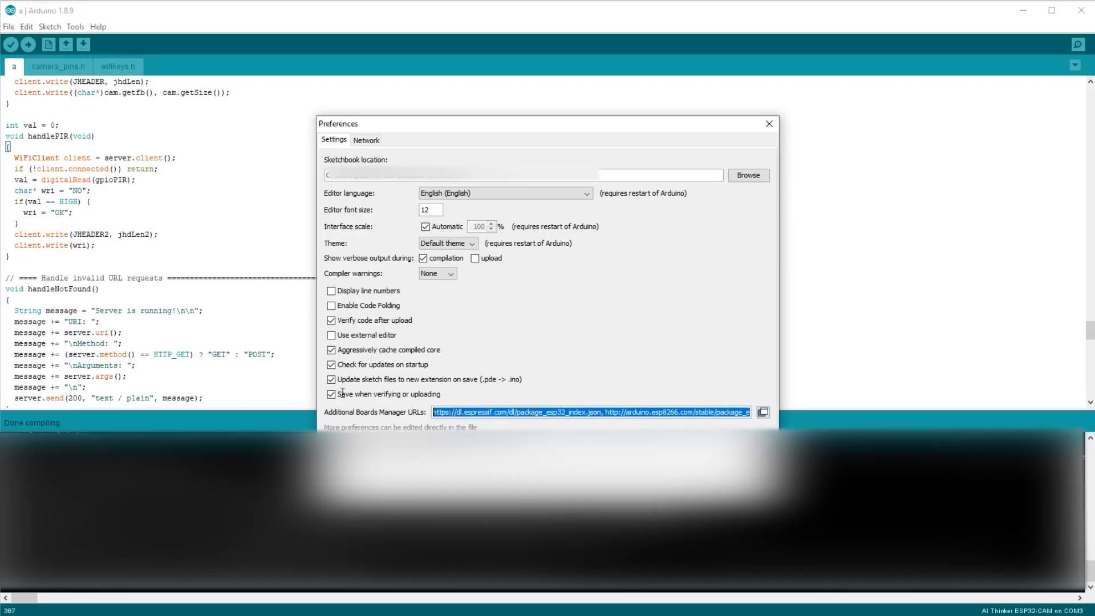
pyautogui.click(75, 26)
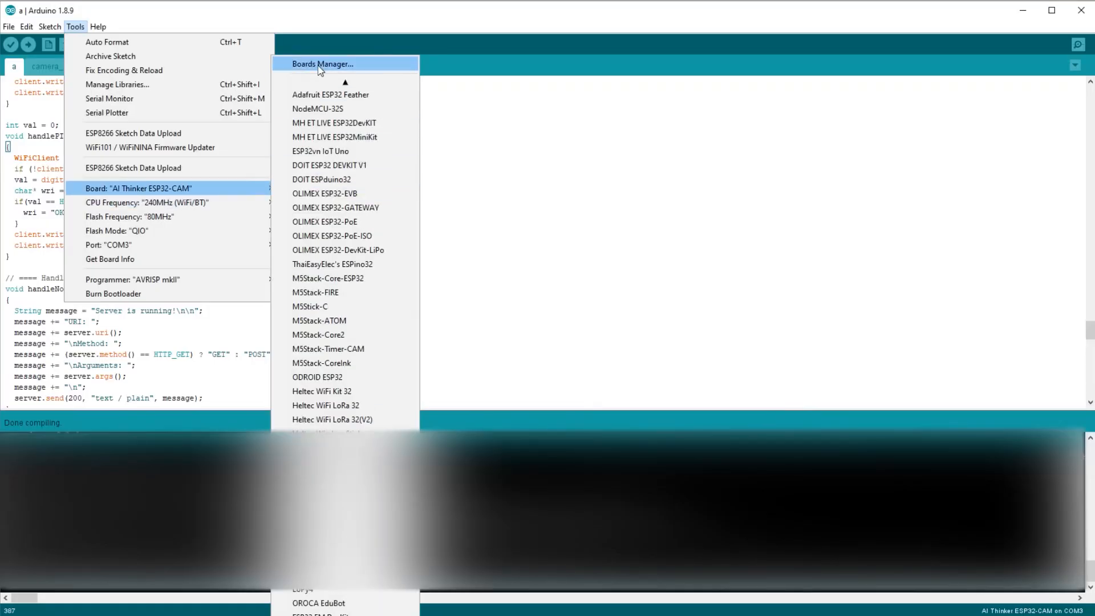
pyautogui.click(322, 64)
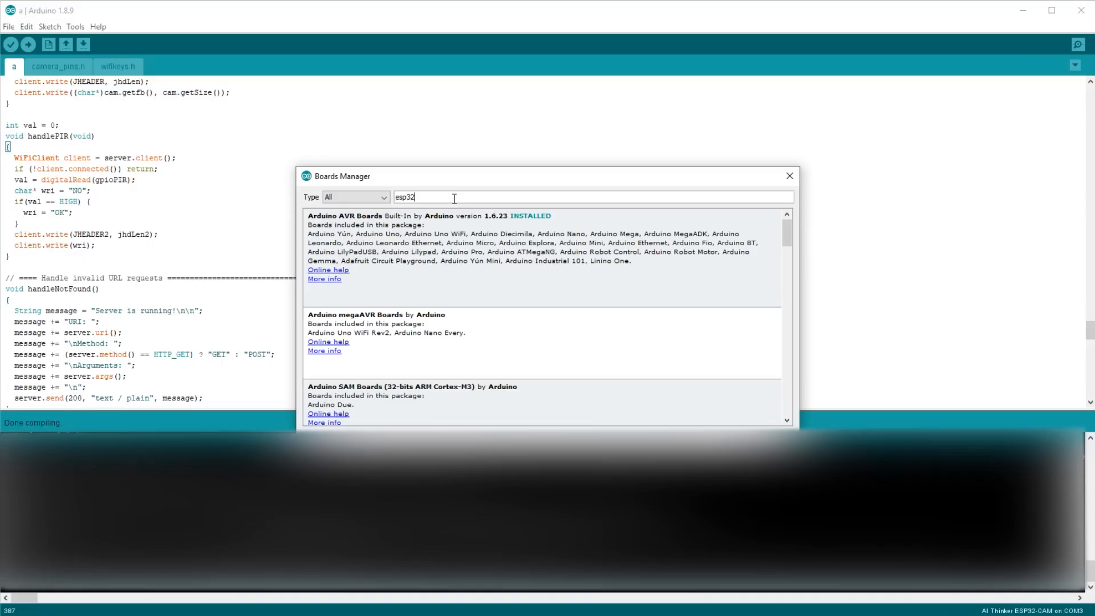
pyautogui.click(790, 176)
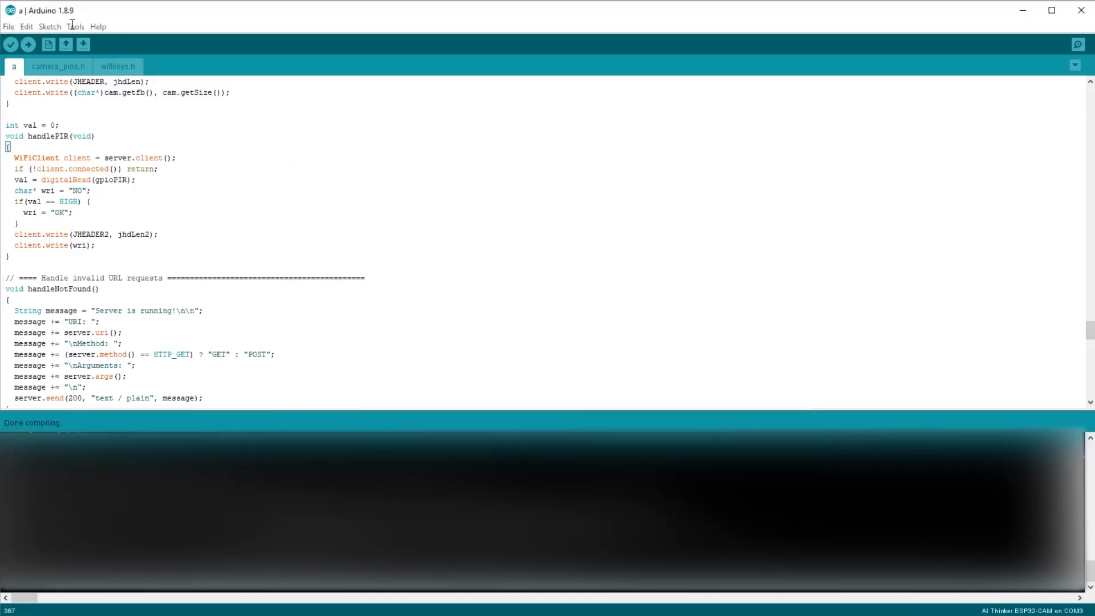
# - Confirm the AI Thinker ESP32-CAM board is selected in the Tools board settings
pyautogui.click(75, 26)
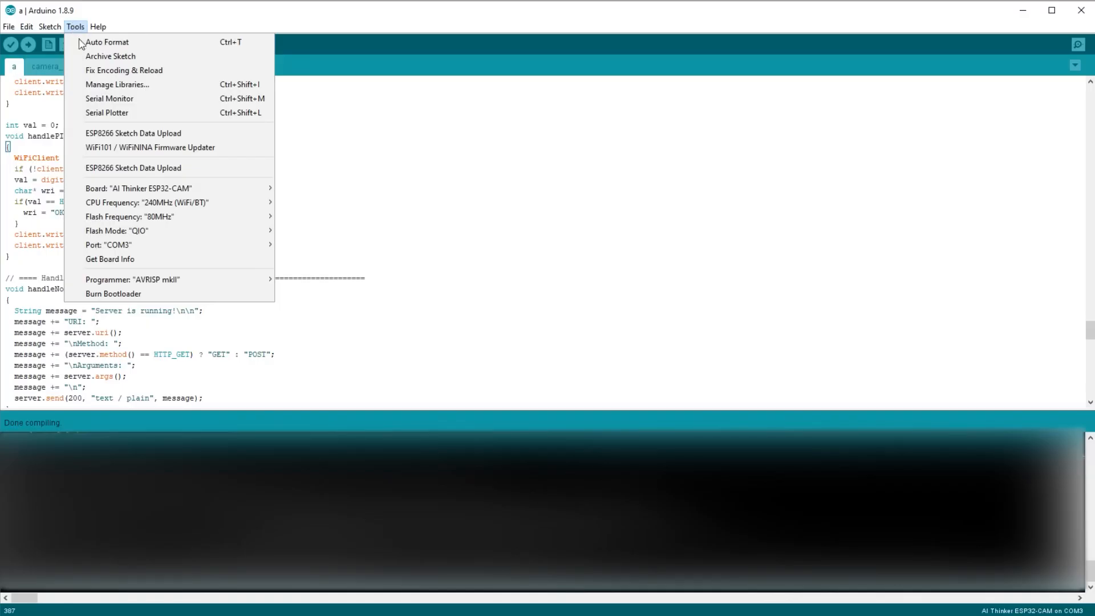
pyautogui.moveTo(168, 188)
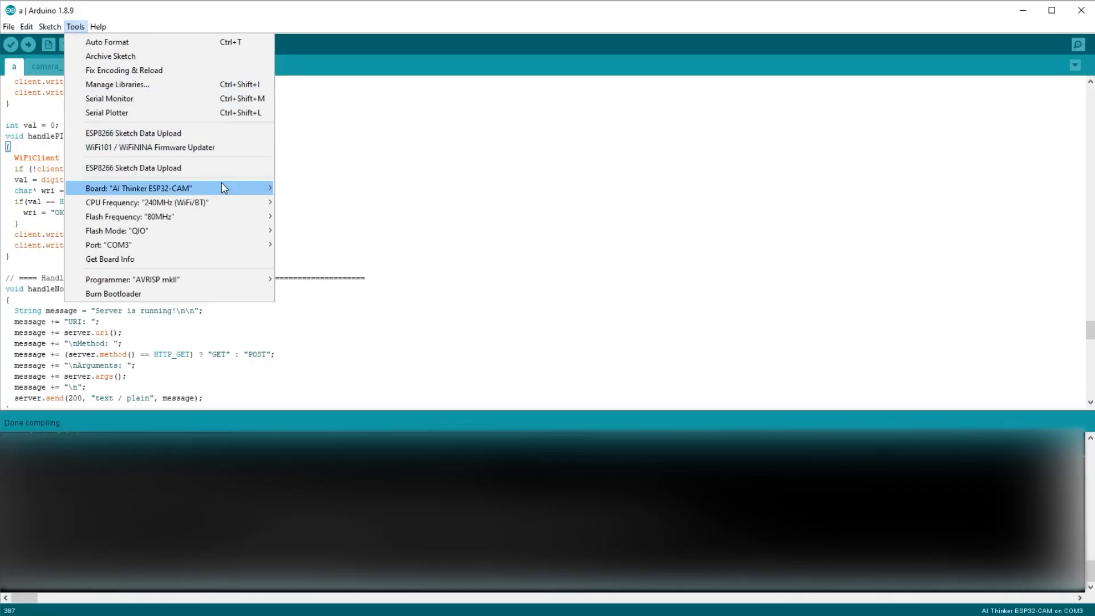
pyautogui.click(139, 189)
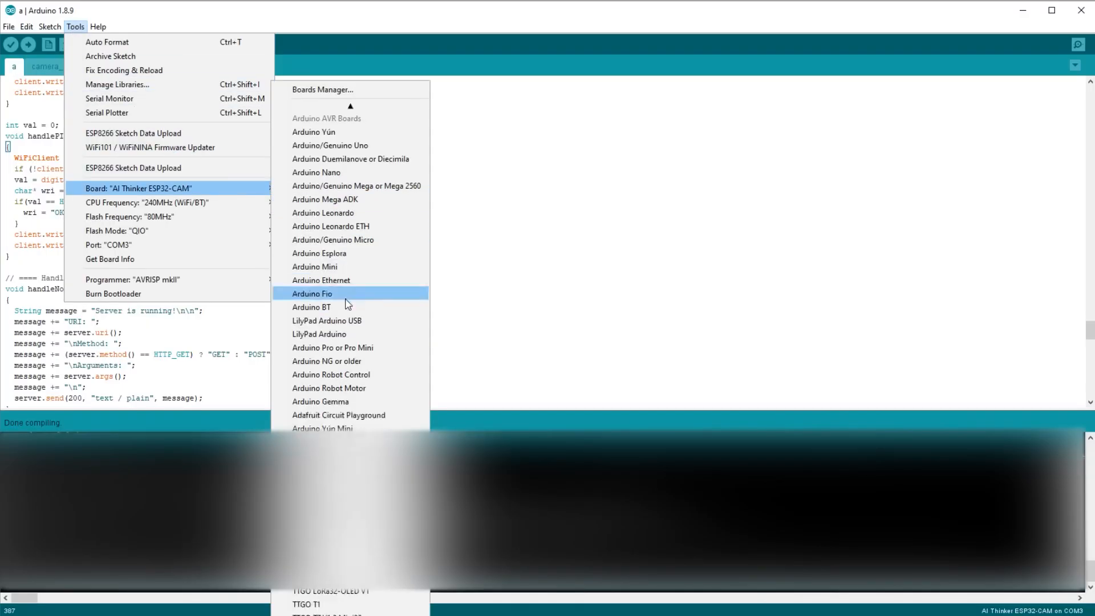
pyautogui.scroll(-3)
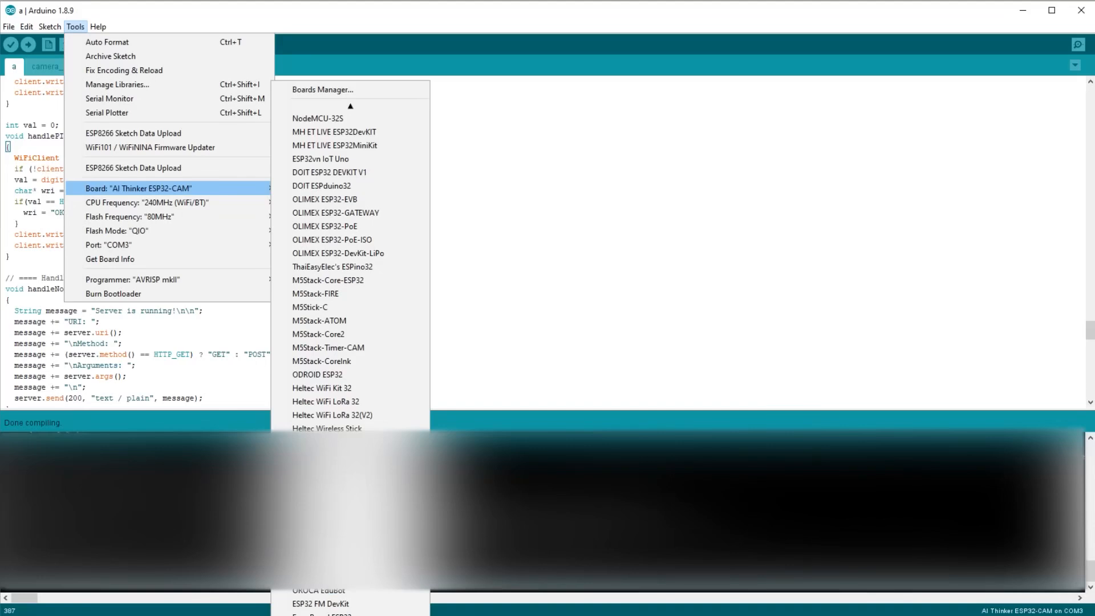
pyautogui.moveTo(118, 230)
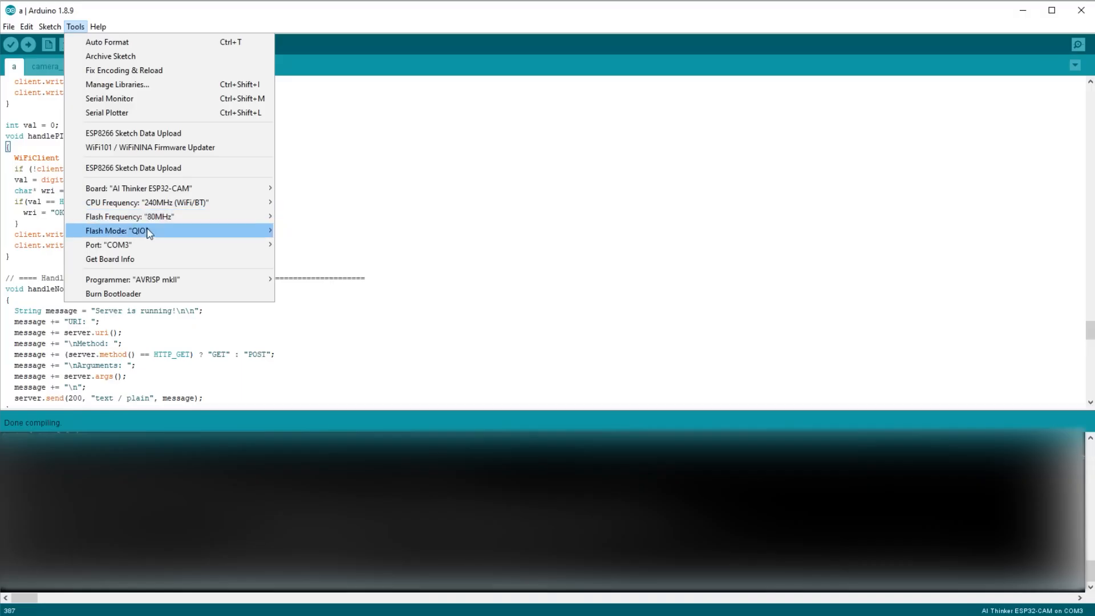
pyautogui.moveTo(108, 244)
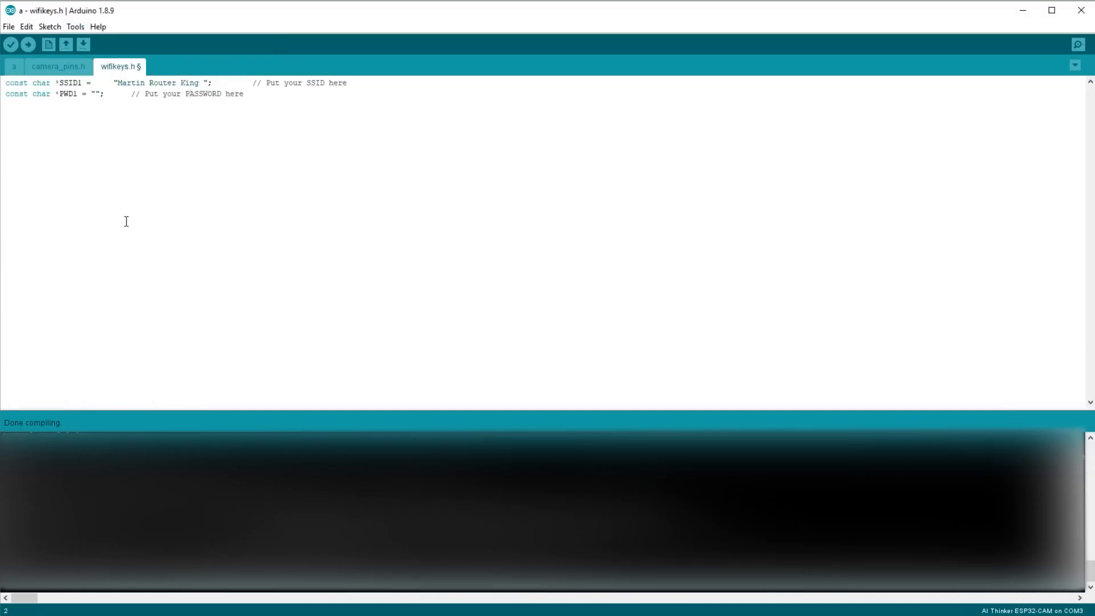
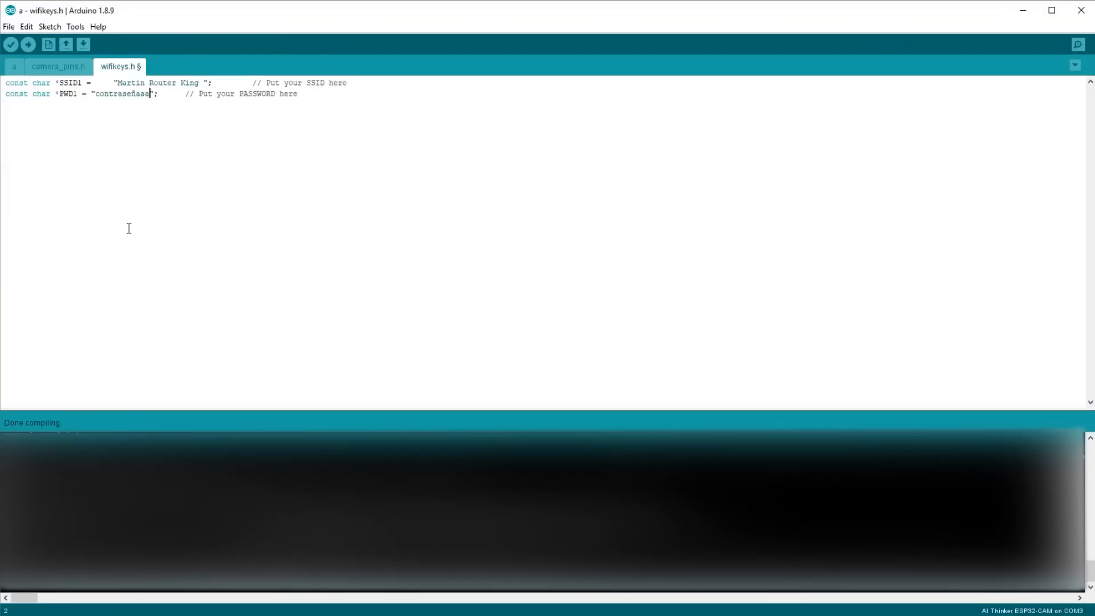
pyautogui.click(27, 44)
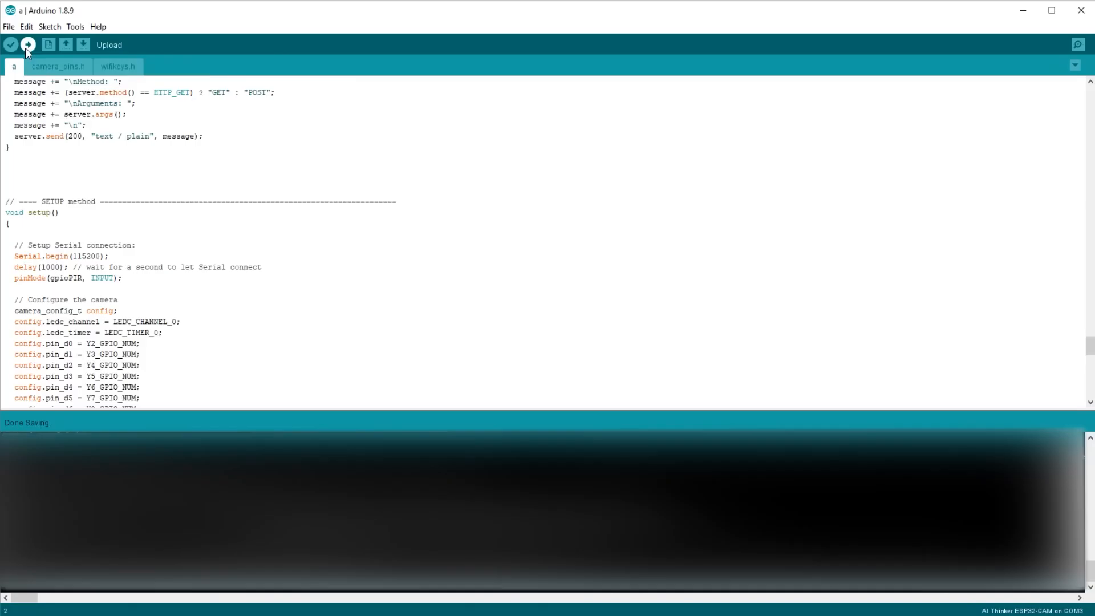
# - Flash the sketch onto the ESP32-CAM and wait for 'Done uploading'
pyautogui.click(27, 44)
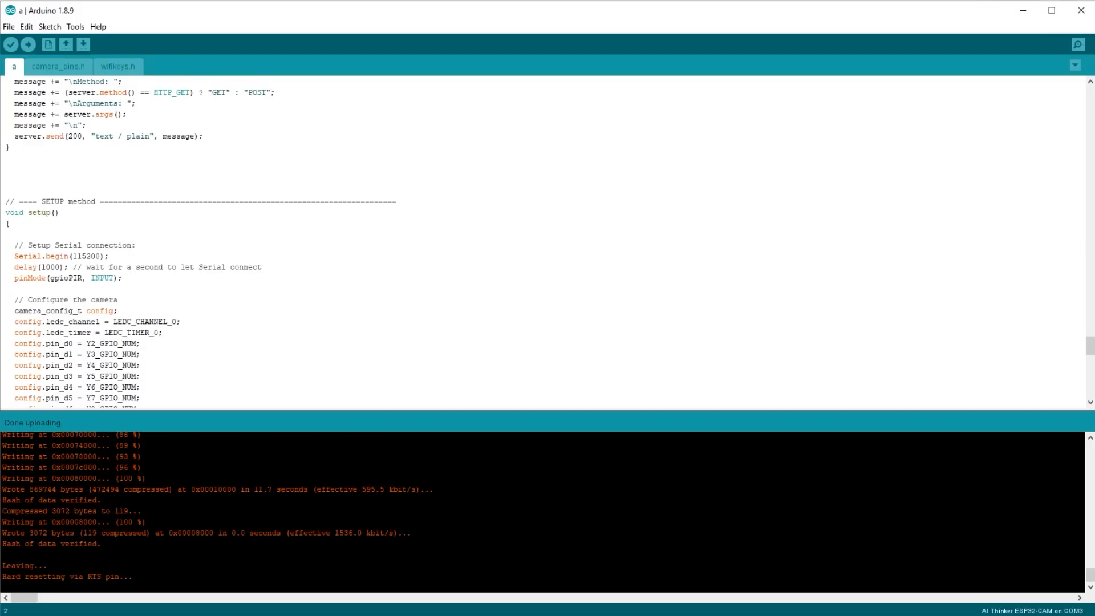
pyautogui.click(1078, 44)
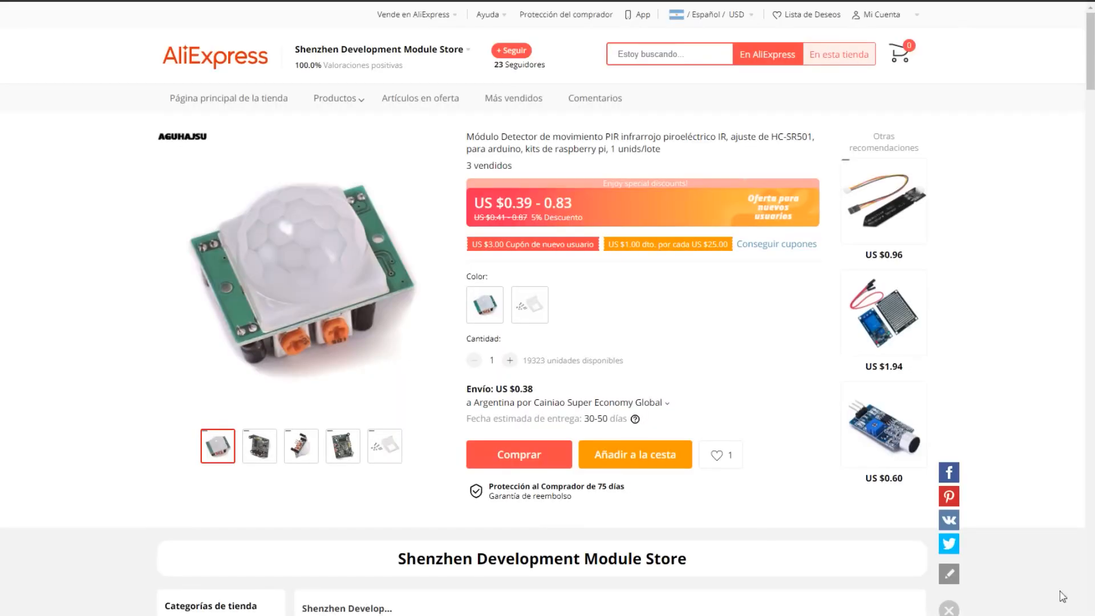
# - View the PIR sensor's back side, module photo and close-up board photo
pyautogui.click(259, 446)
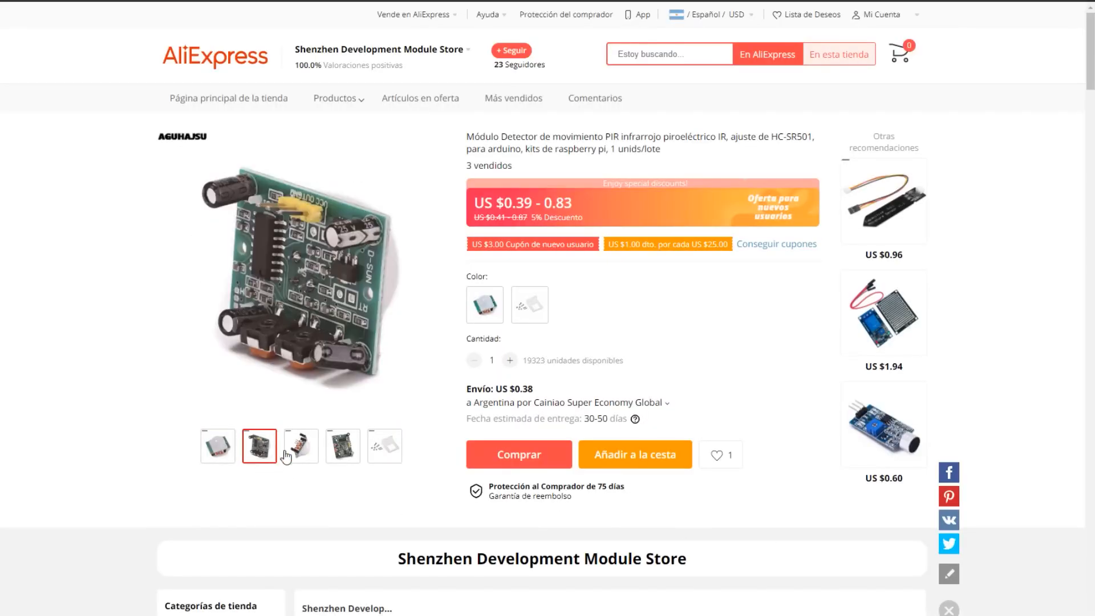
pyautogui.click(342, 446)
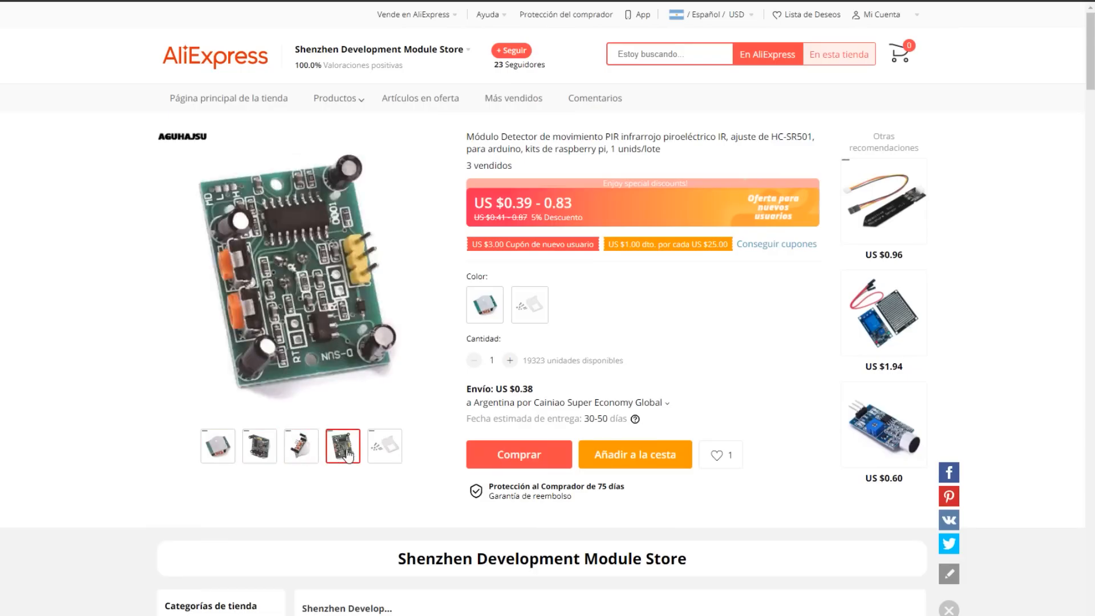
pyautogui.click(385, 446)
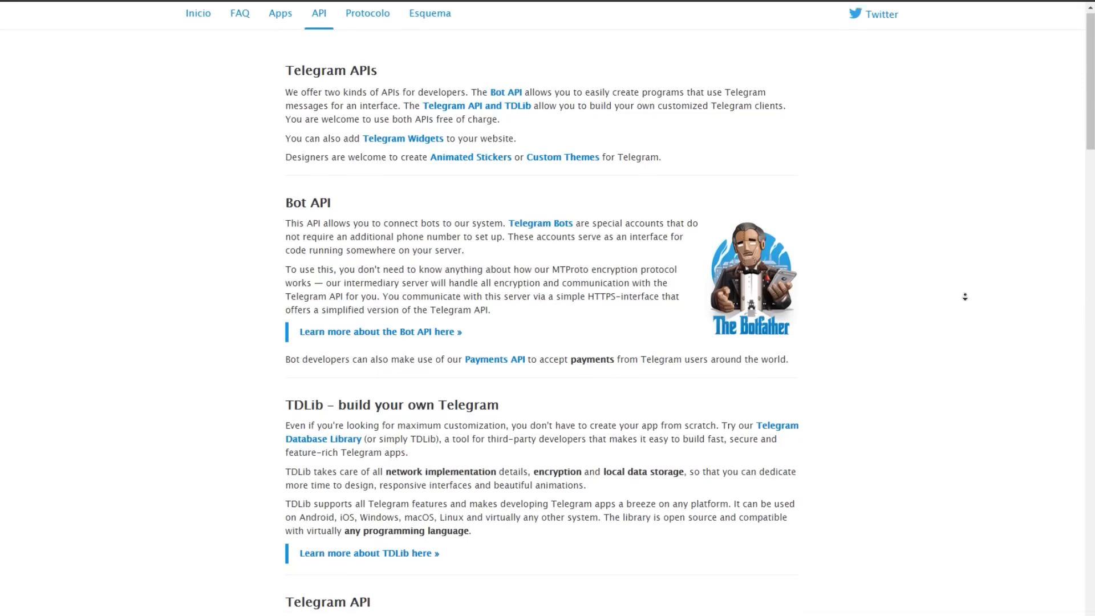
# - Scroll through the Telegram Bot API overview before moving to the Raspberry Pi OS downloads
pyautogui.scroll(-3)
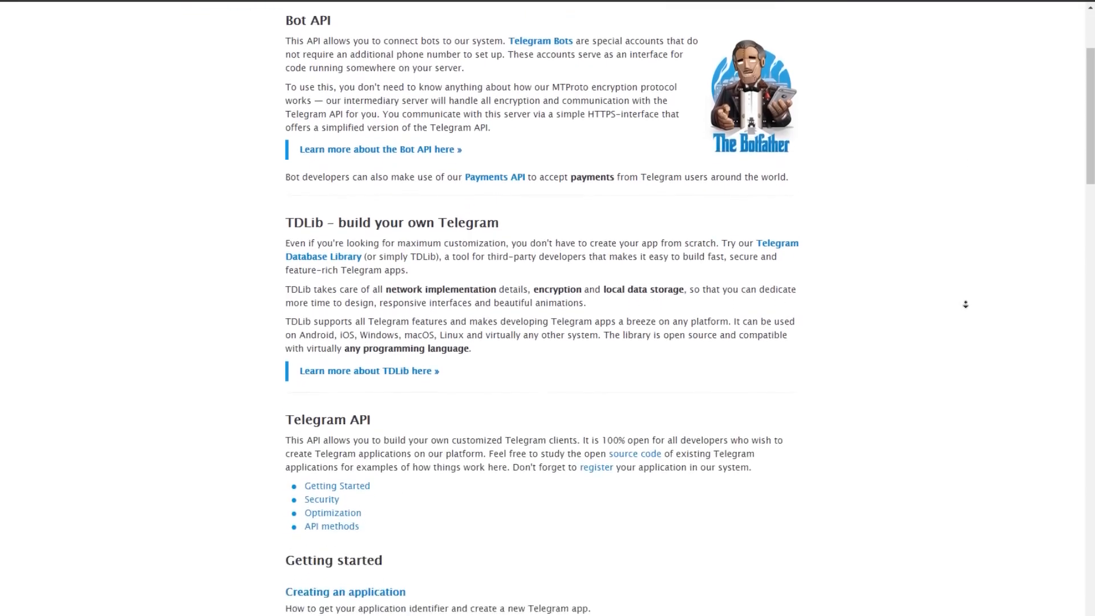
pyautogui.scroll(-3)
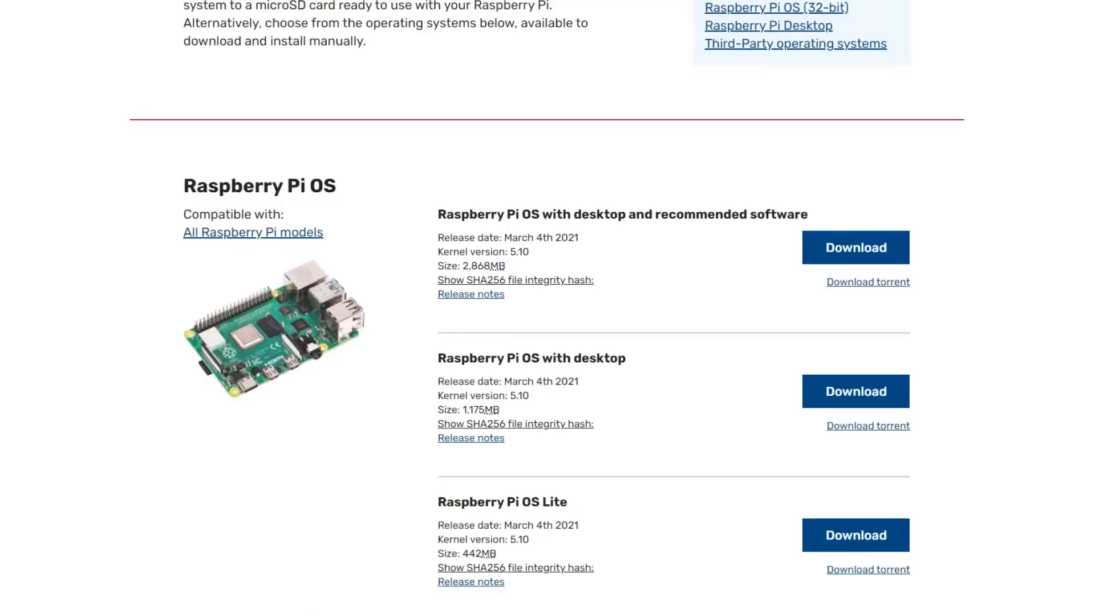
pyautogui.moveTo(471, 294)
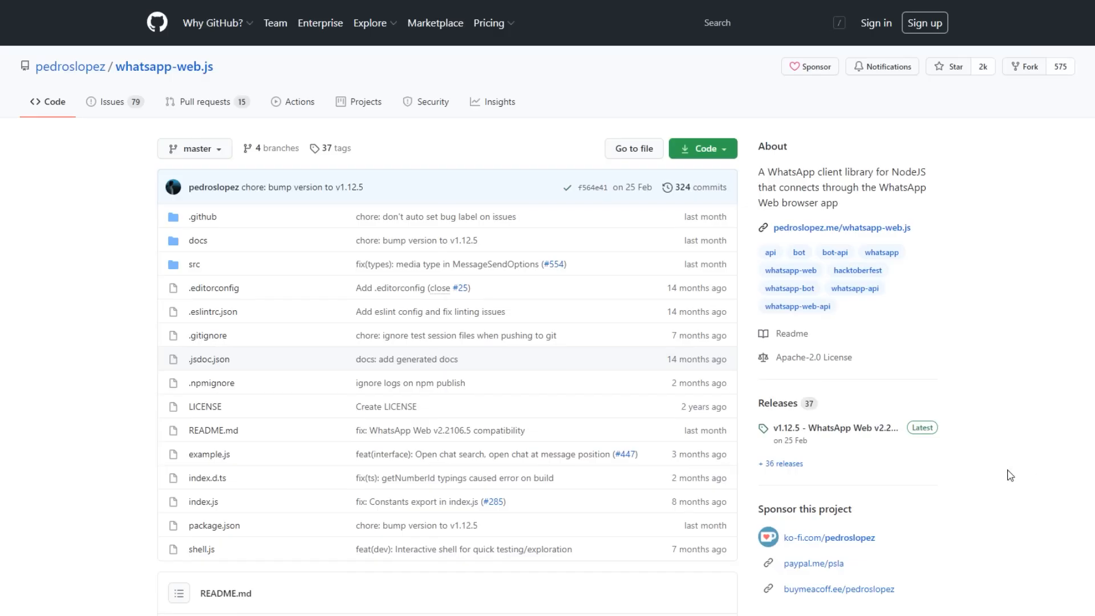
# - Scroll the whatsapp-web.js README to the Installation and Example usage sections
pyautogui.scroll(-3)
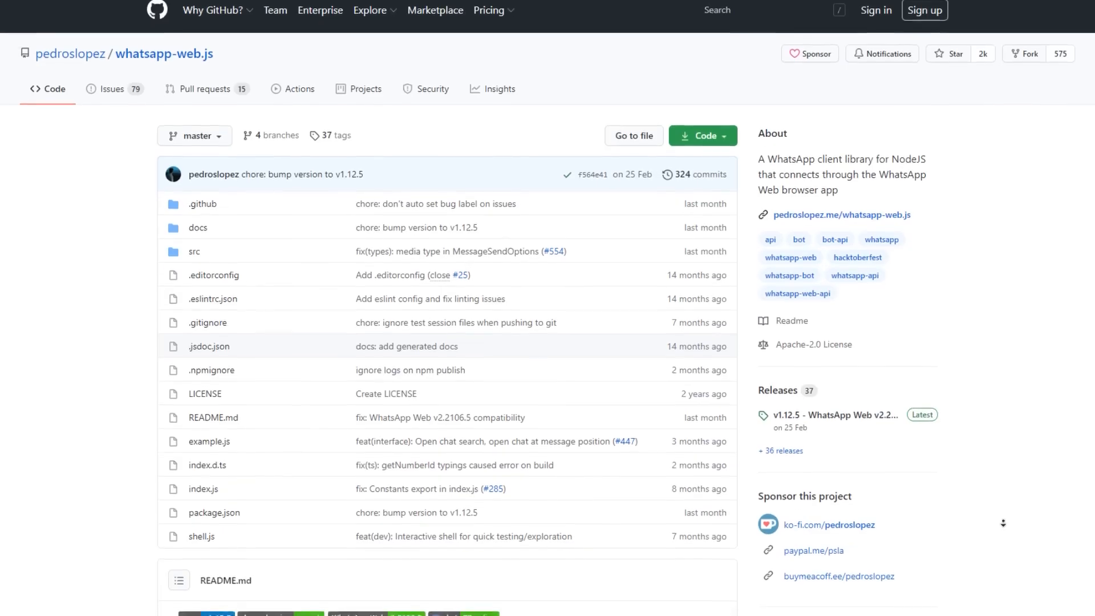
pyautogui.scroll(-3)
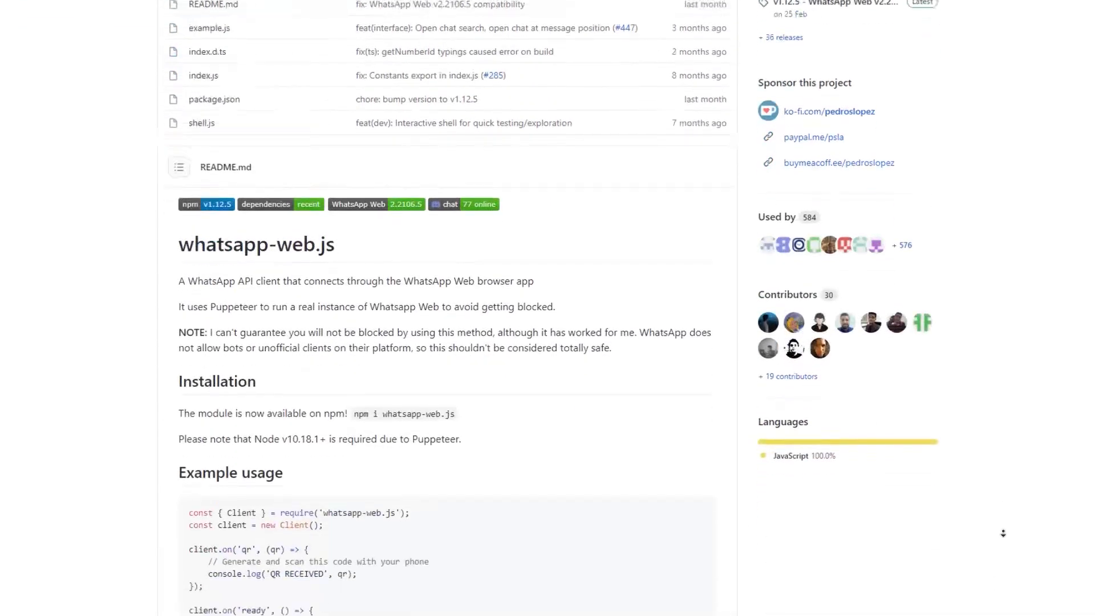
pyautogui.scroll(-3)
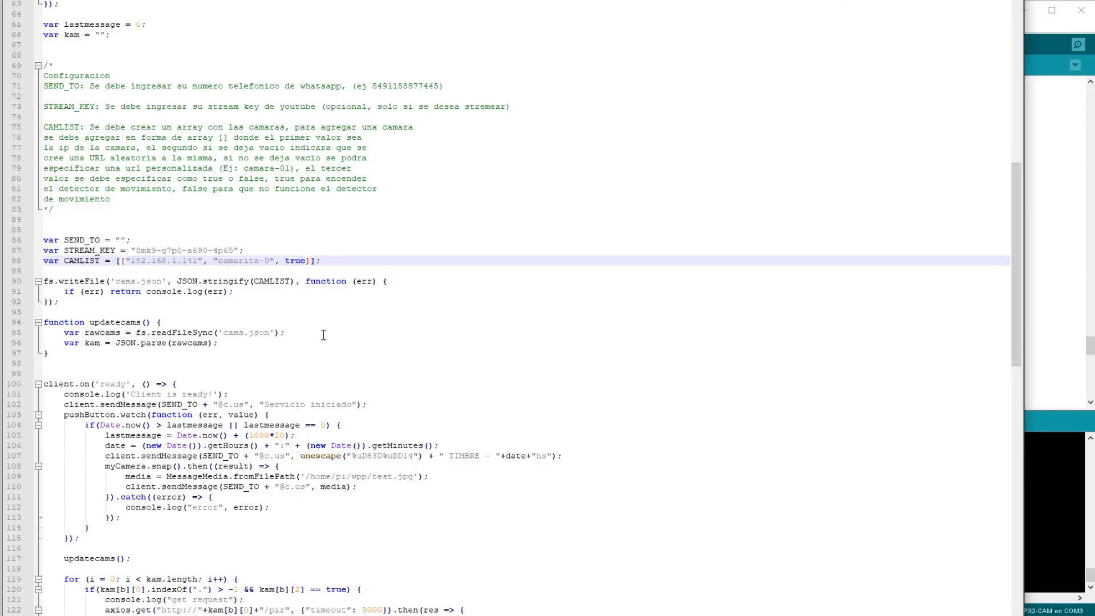
# - Add a second CAMLIST entry with IP "192.168.1.211" after camarita-0
pyautogui.write(', []')
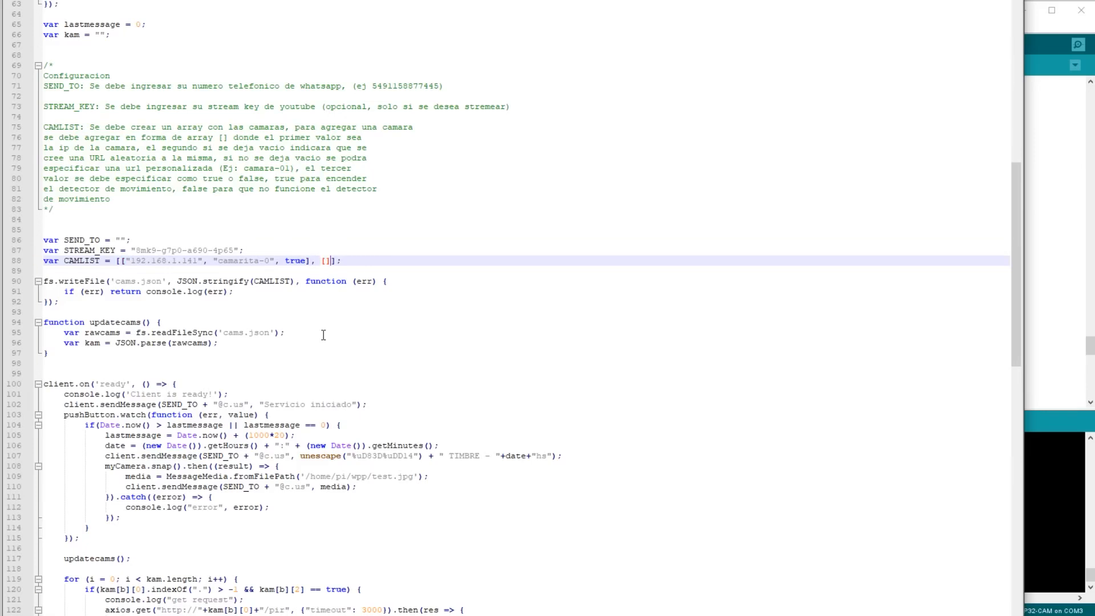
pyautogui.write('[p')
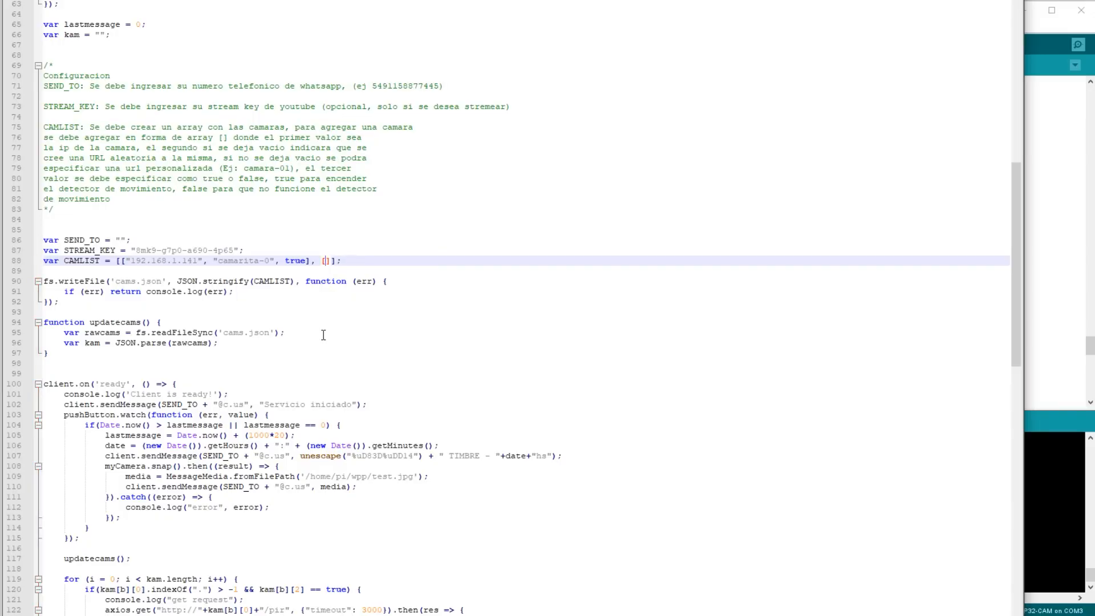
pyautogui.write('""')
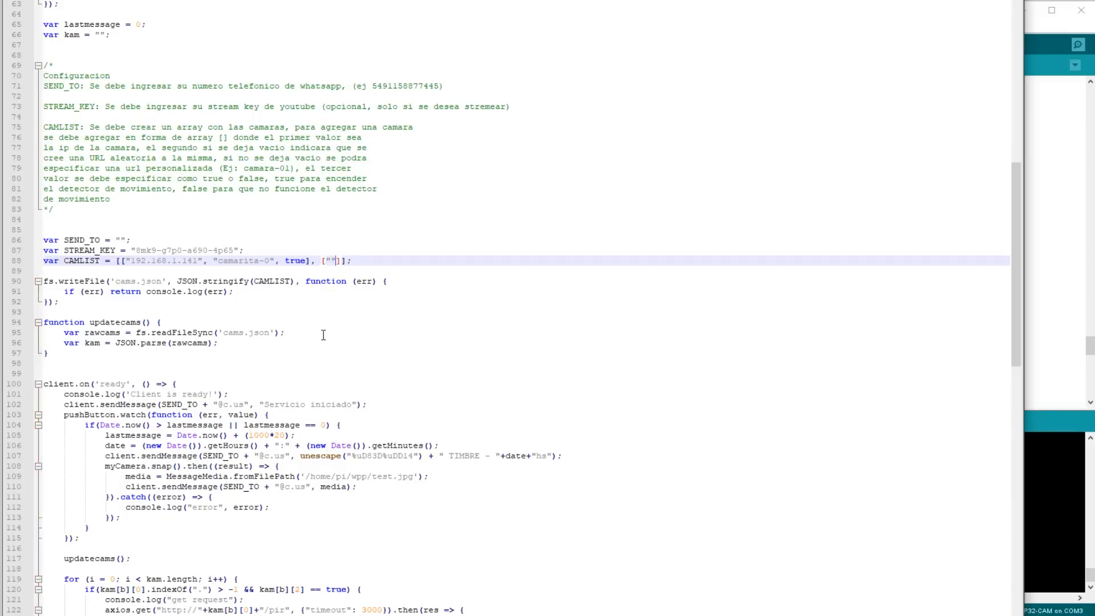
pyautogui.write('192.168.1.211')
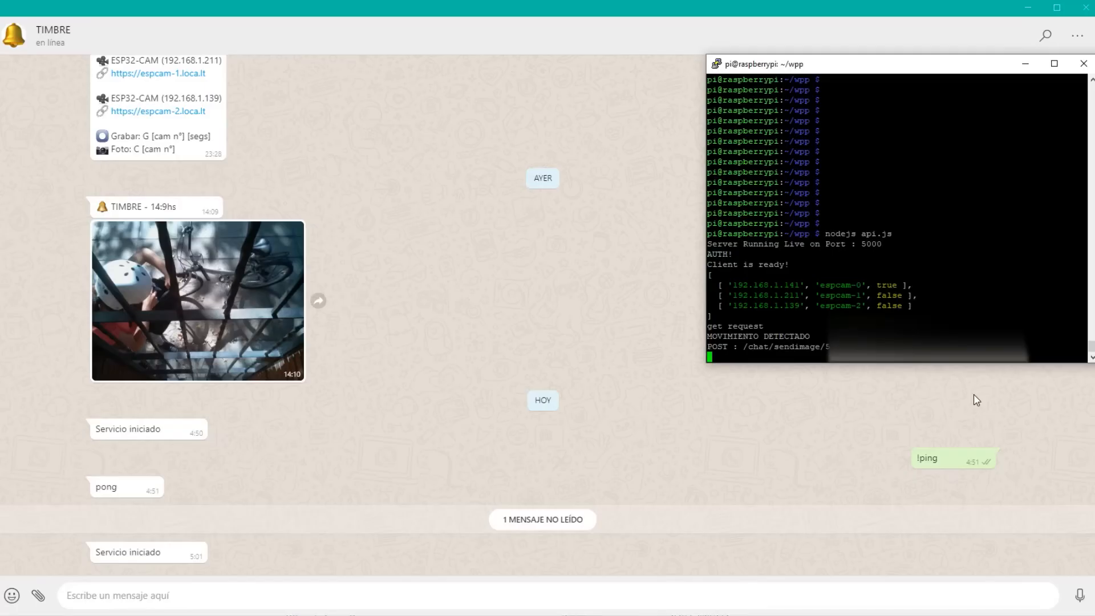
# - Scroll the TIMBRE chat to the latest Camera 0 motion alerts with snapshots
pyautogui.scroll(-3)
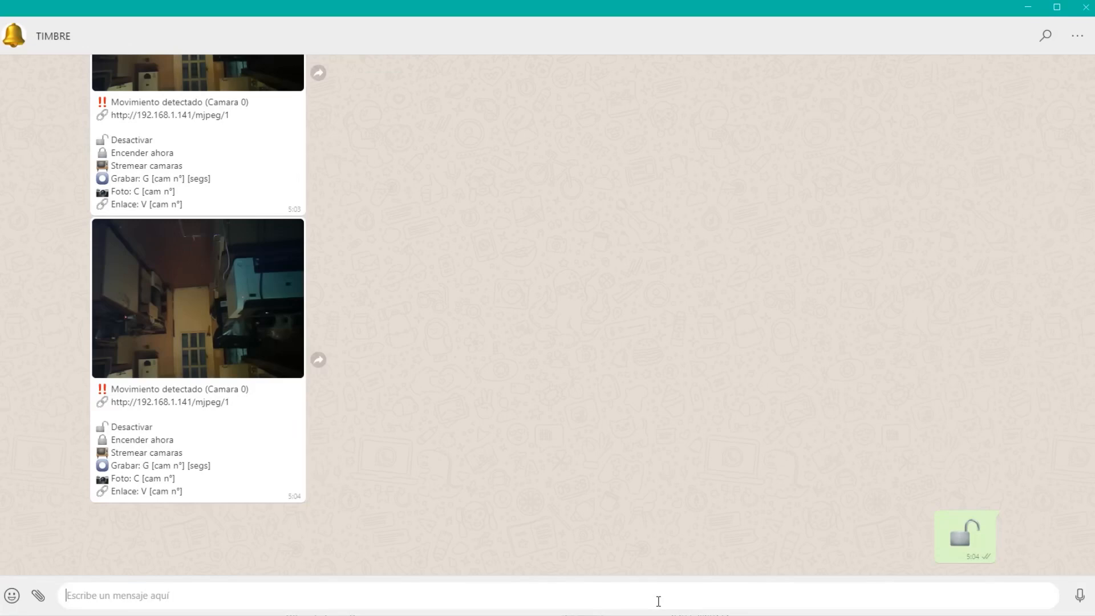
# - Send the bot the alarm-off and camera commands, then request a photo with 'C 0'
pyautogui.click(12, 595)
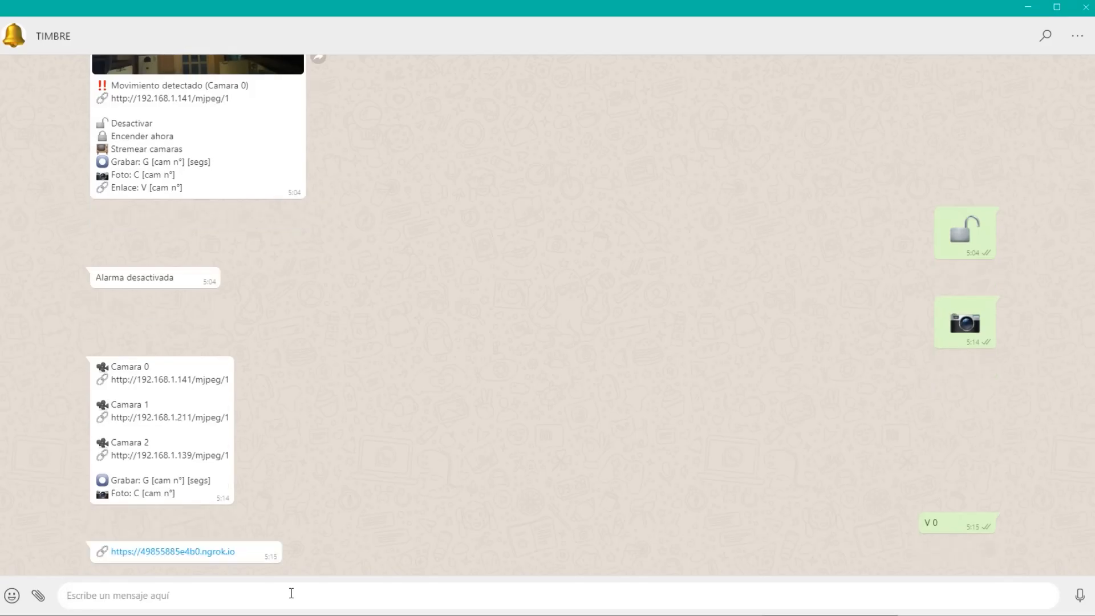
pyautogui.doubleClick(170, 551)
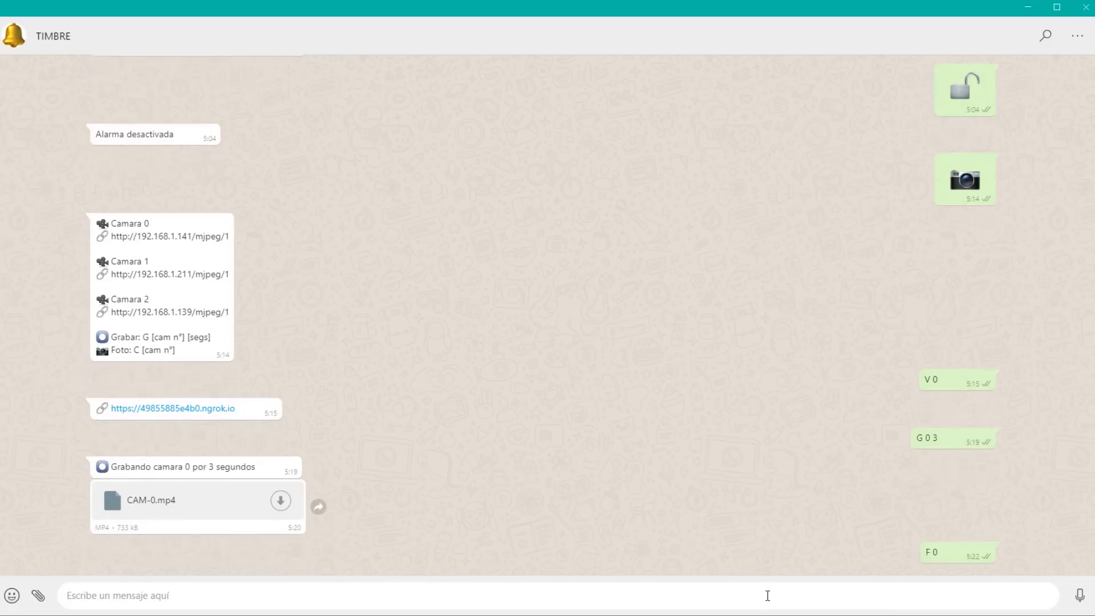
pyautogui.write('C 0')
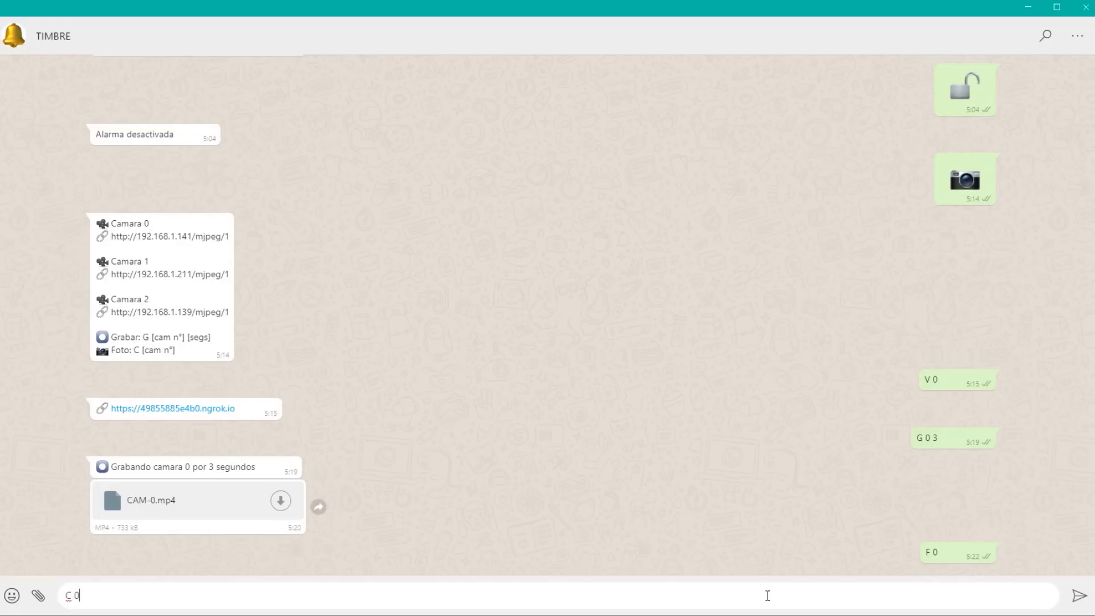
pyautogui.click(1078, 596)
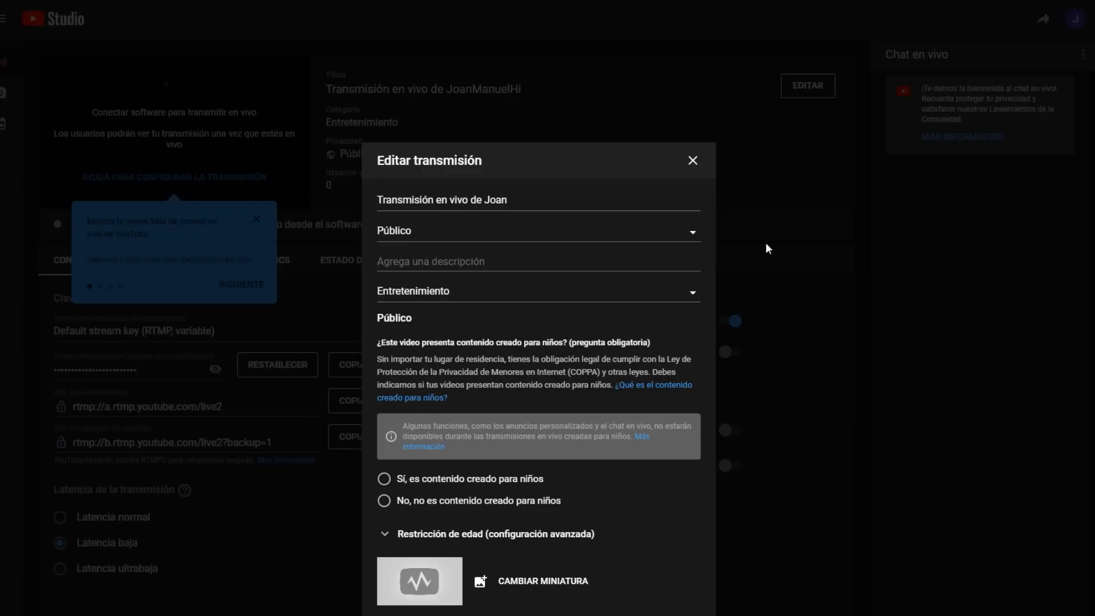
# - Retitle the stream 'ME ESTAN ROBANDO LLAME', copy its stream key and go live
pyautogui.write('ME')
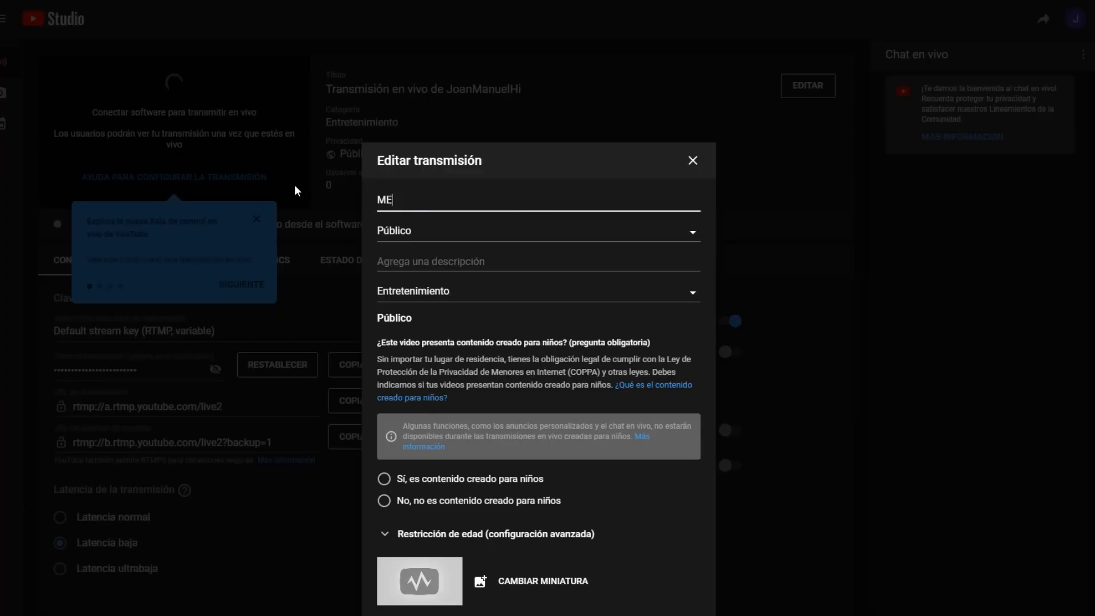
pyautogui.write('STAN ROBANDO')
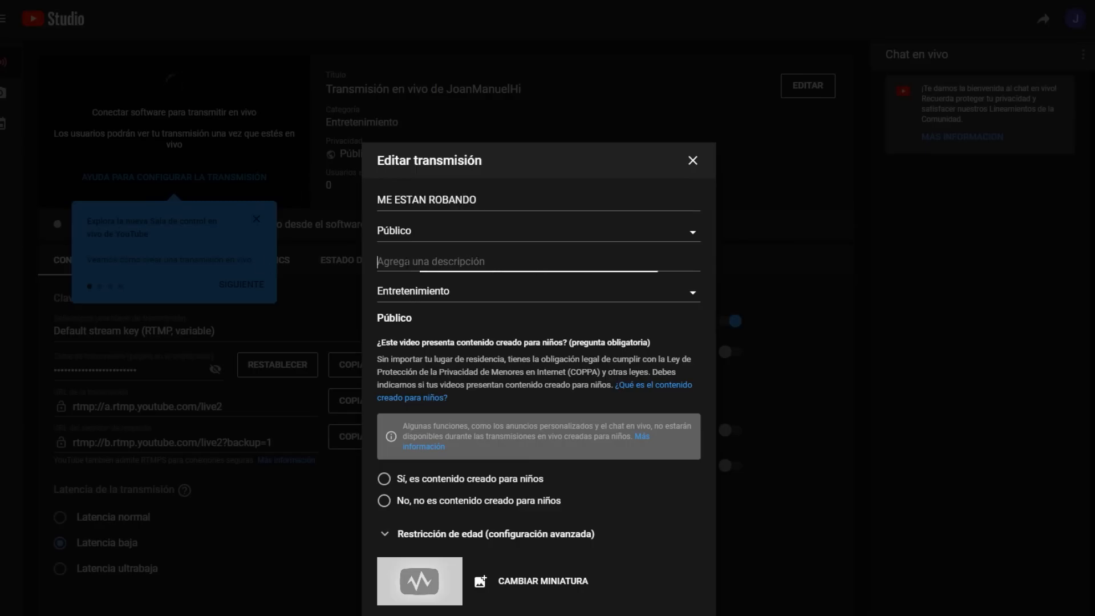
pyautogui.write('LLAME')
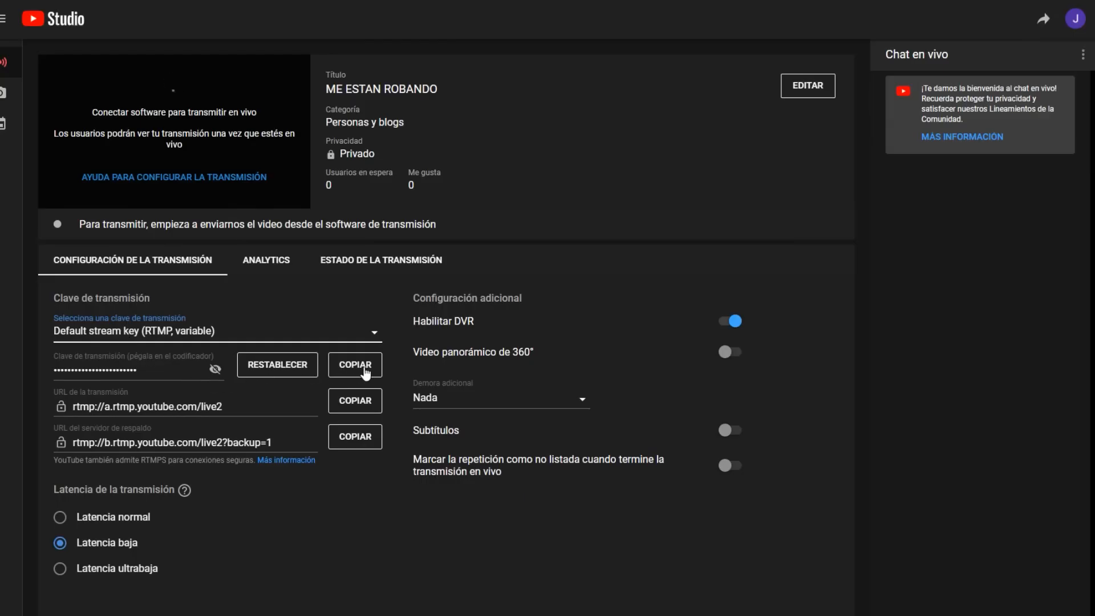
pyautogui.click(354, 365)
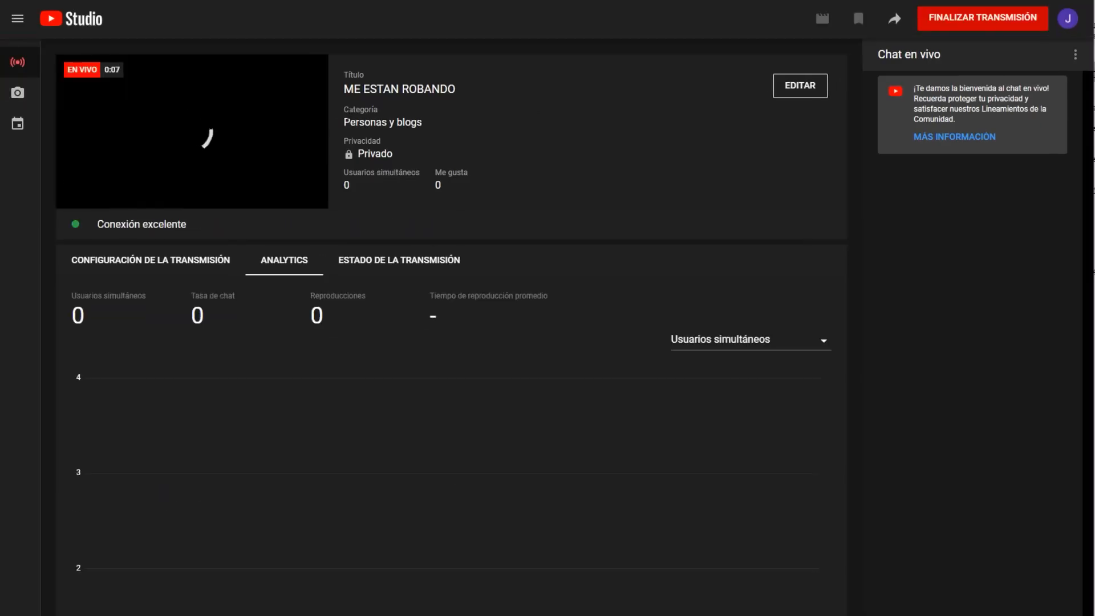
pyautogui.rightClick(192, 129)
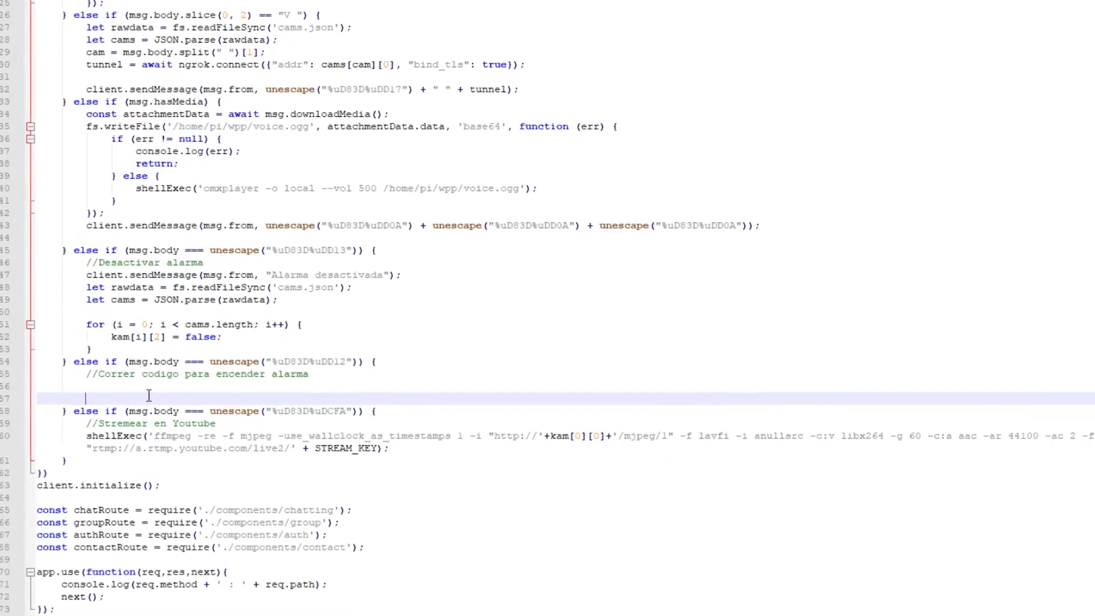
# - Write 'CORRER ACA CUALQUIER ACCION PARA LA Alarma' under the alarm-on comment
pyautogui.write('CORRER ACA')
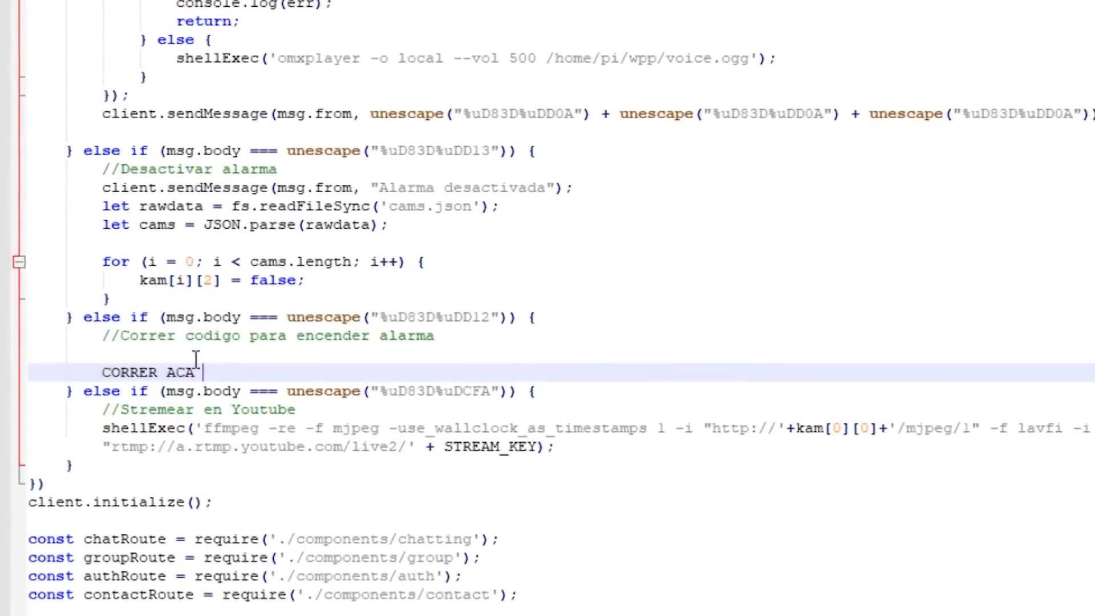
pyautogui.write('CUALQUIER ACC')
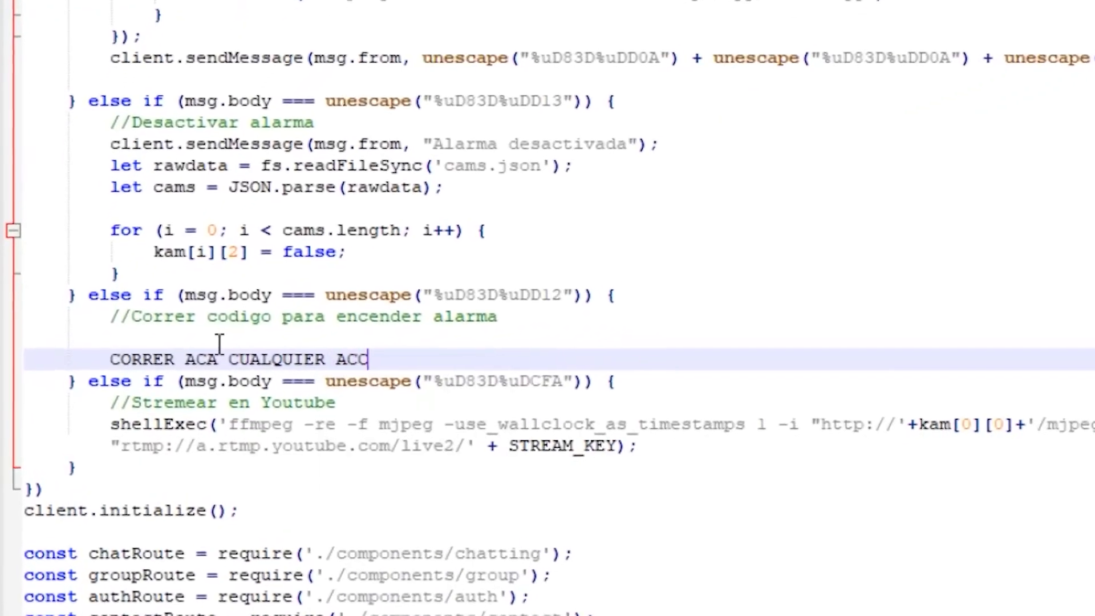
pyautogui.write('ION PARA LA Alarma')
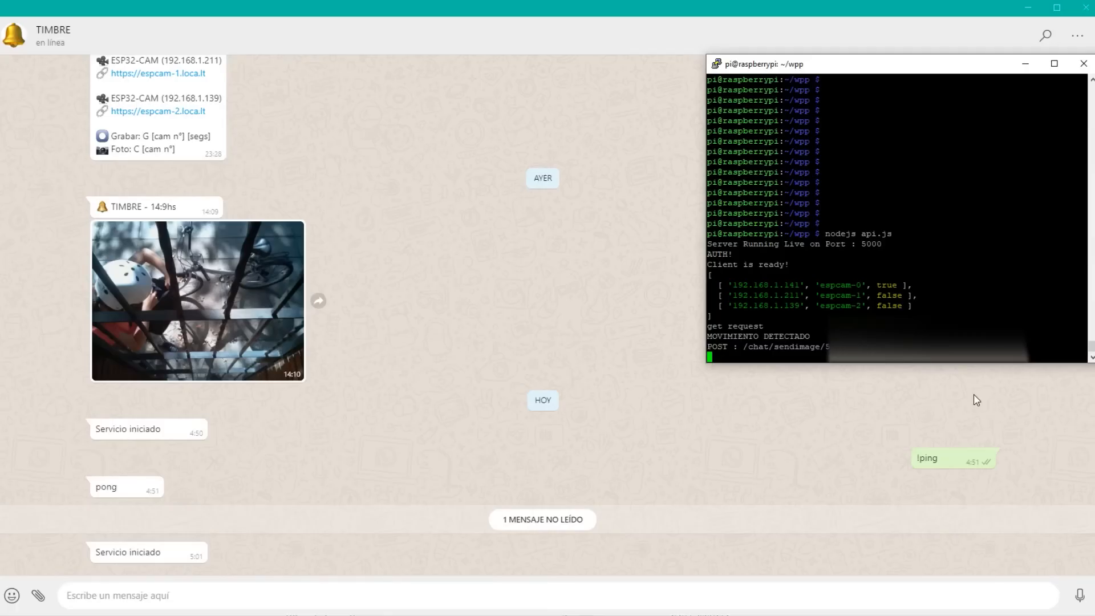
# - Scroll the TIMBRE chat down to the new Camara 0 motion alert and snapshot
pyautogui.scroll(-3)
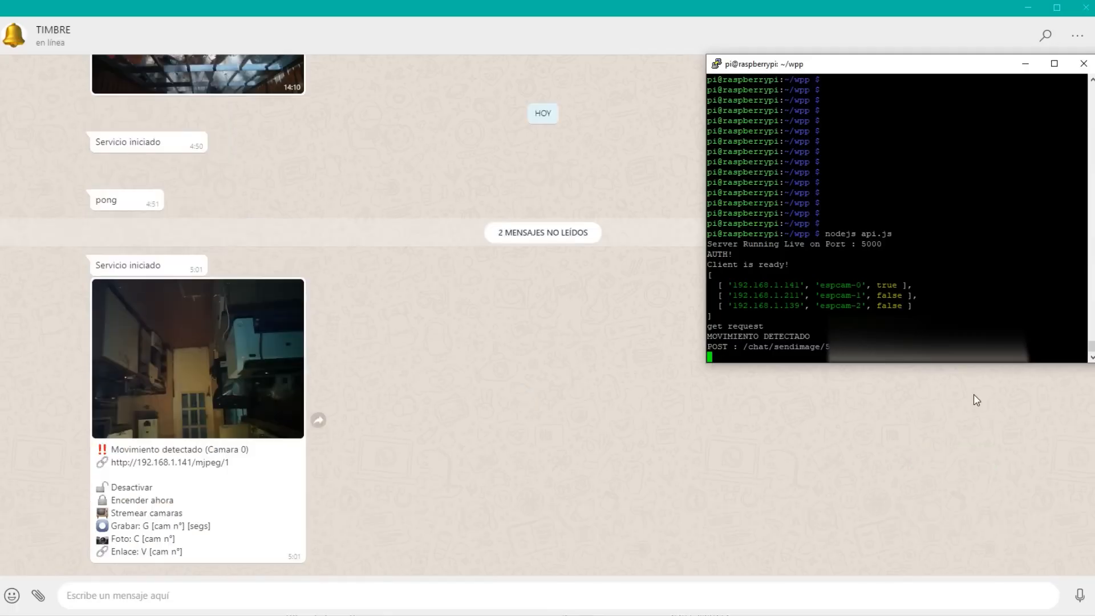